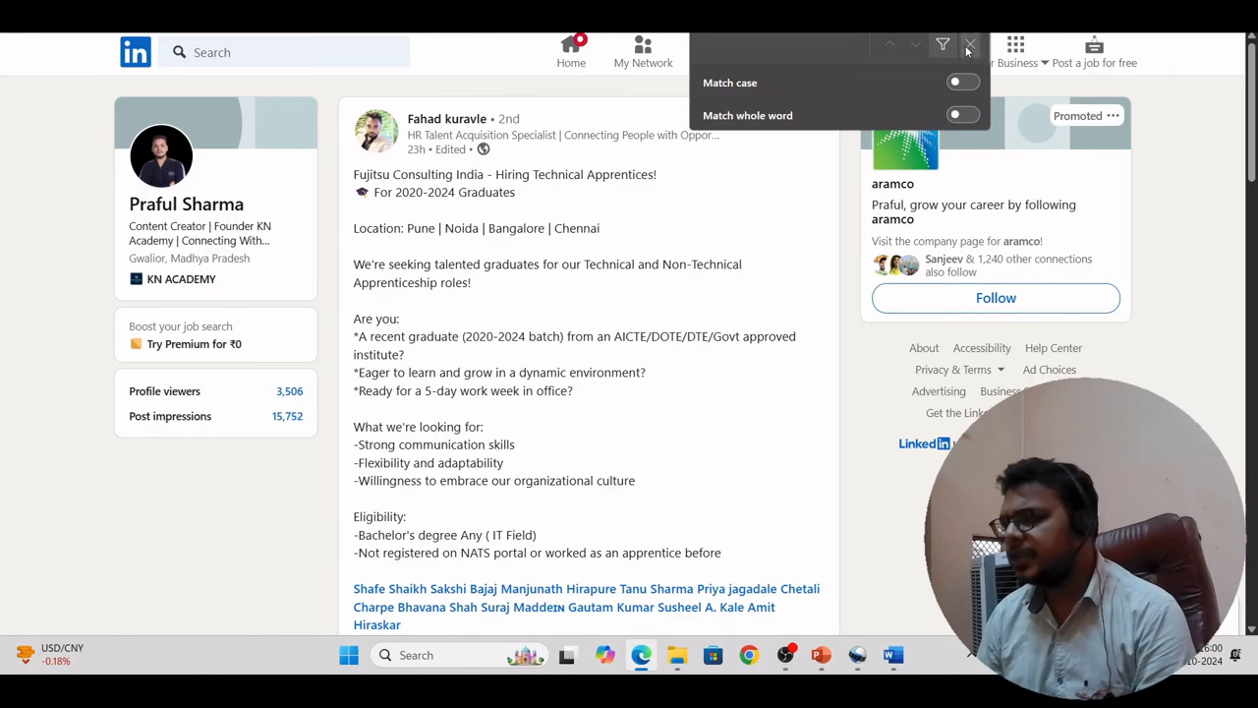
# Step: Close the Find bar so the Fujitsu apprentice hiring post is fully visible
pyautogui.click(967, 46)
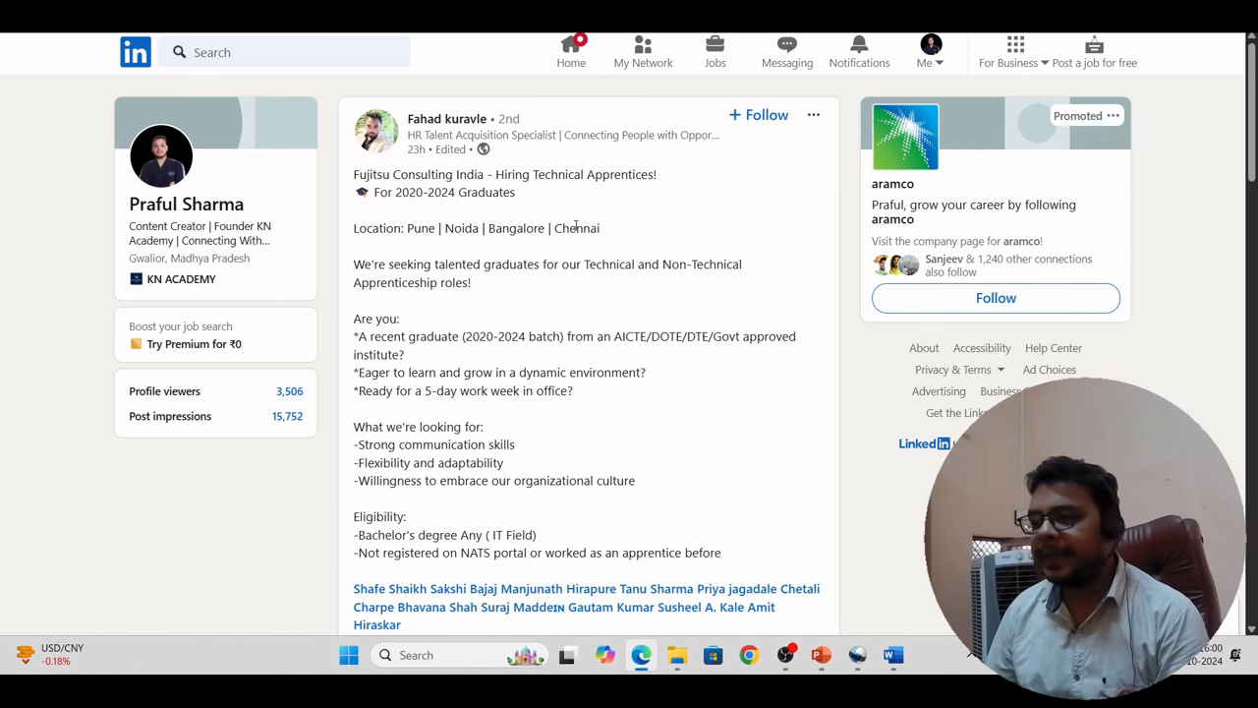
pyautogui.moveTo(436, 254)
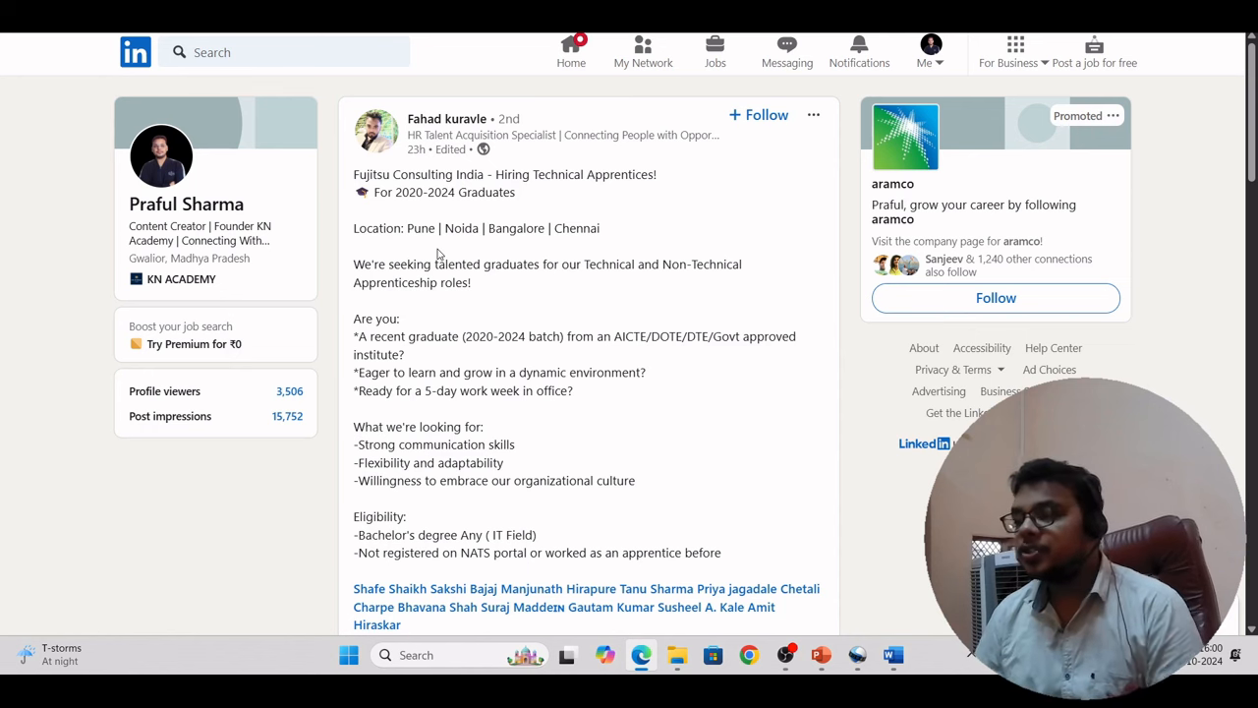
pyautogui.moveTo(352, 171)
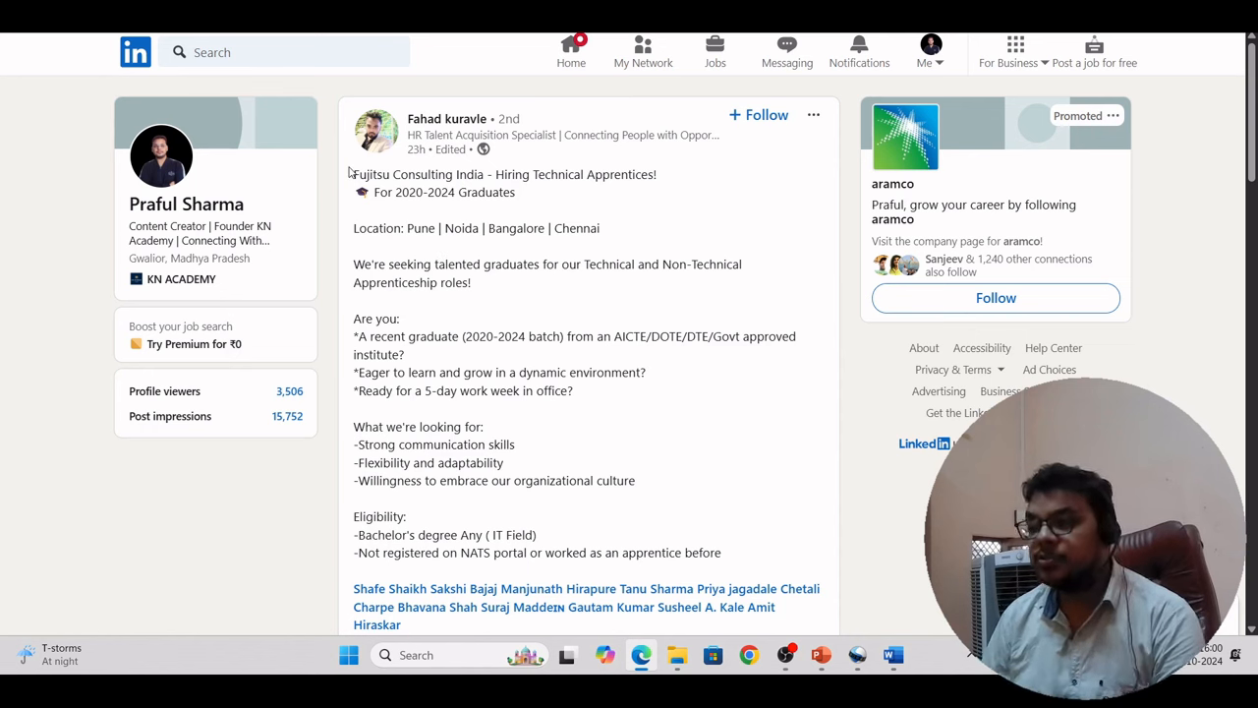
pyautogui.moveTo(661, 204)
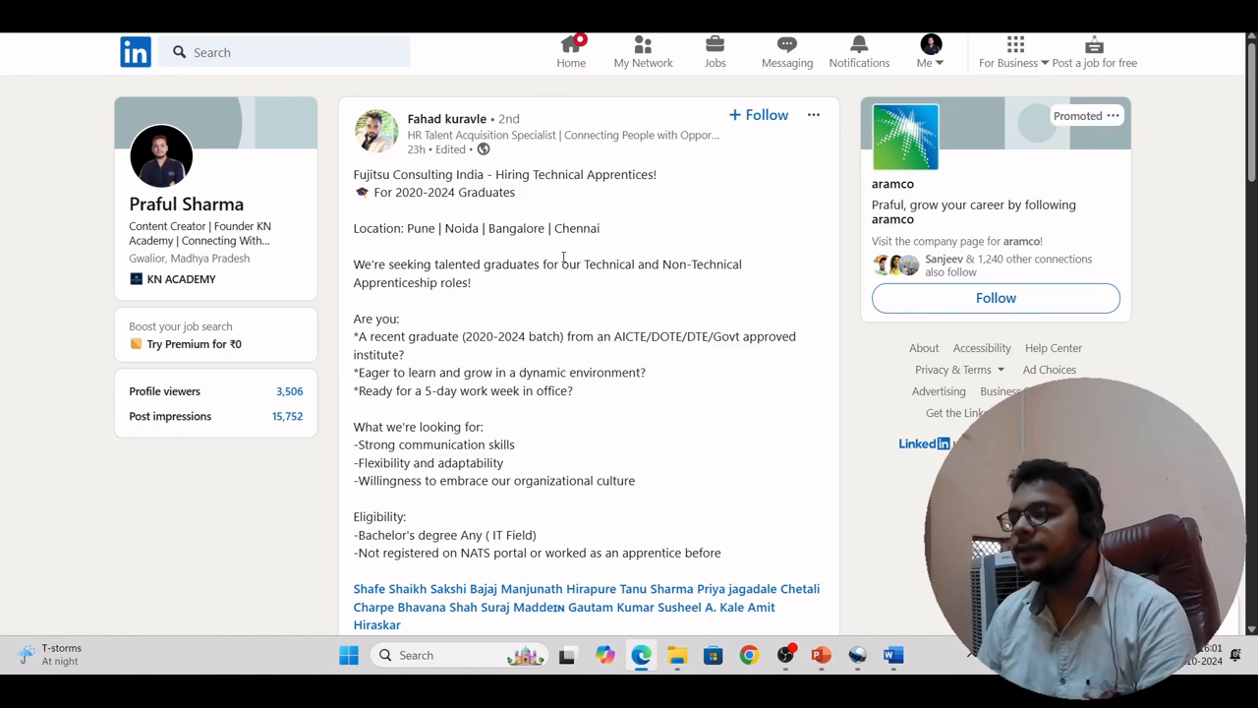
pyautogui.doubleClick(433, 284)
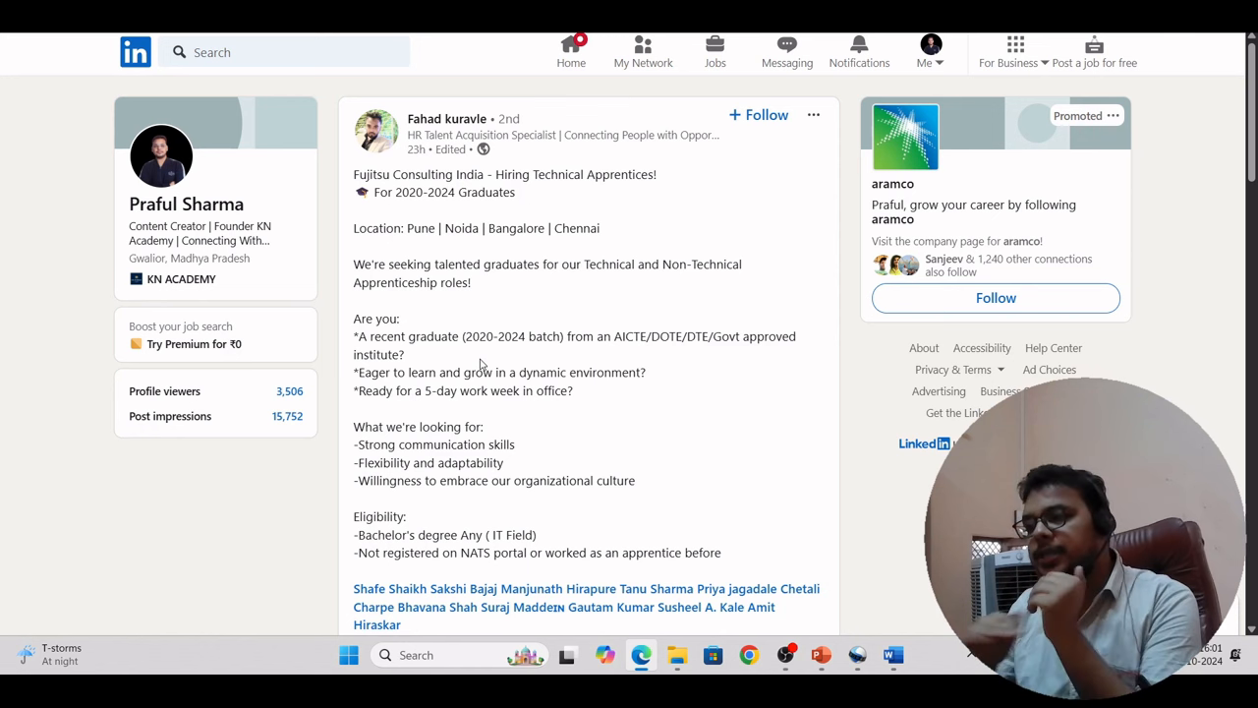
pyautogui.doubleClick(405, 336)
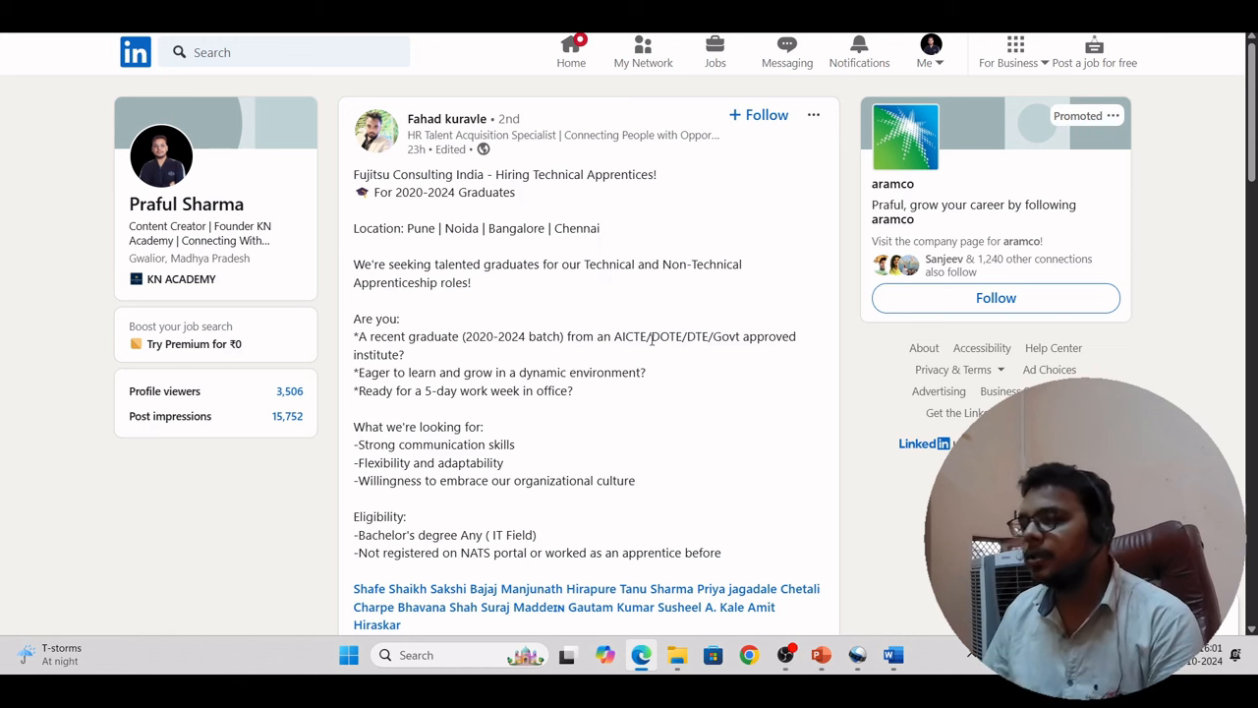
# Step: Scroll down the post past the eligibility list to reach the 'Apply now' link
pyautogui.scroll(-3)
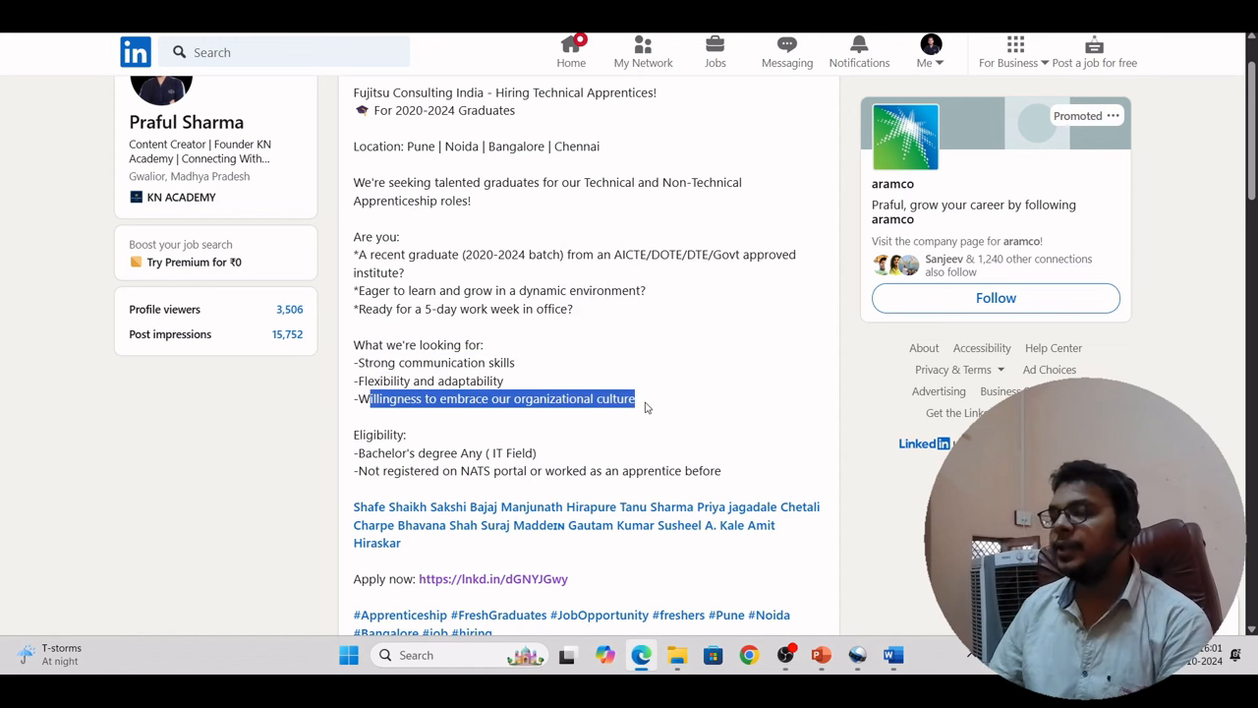
pyautogui.scroll(-3)
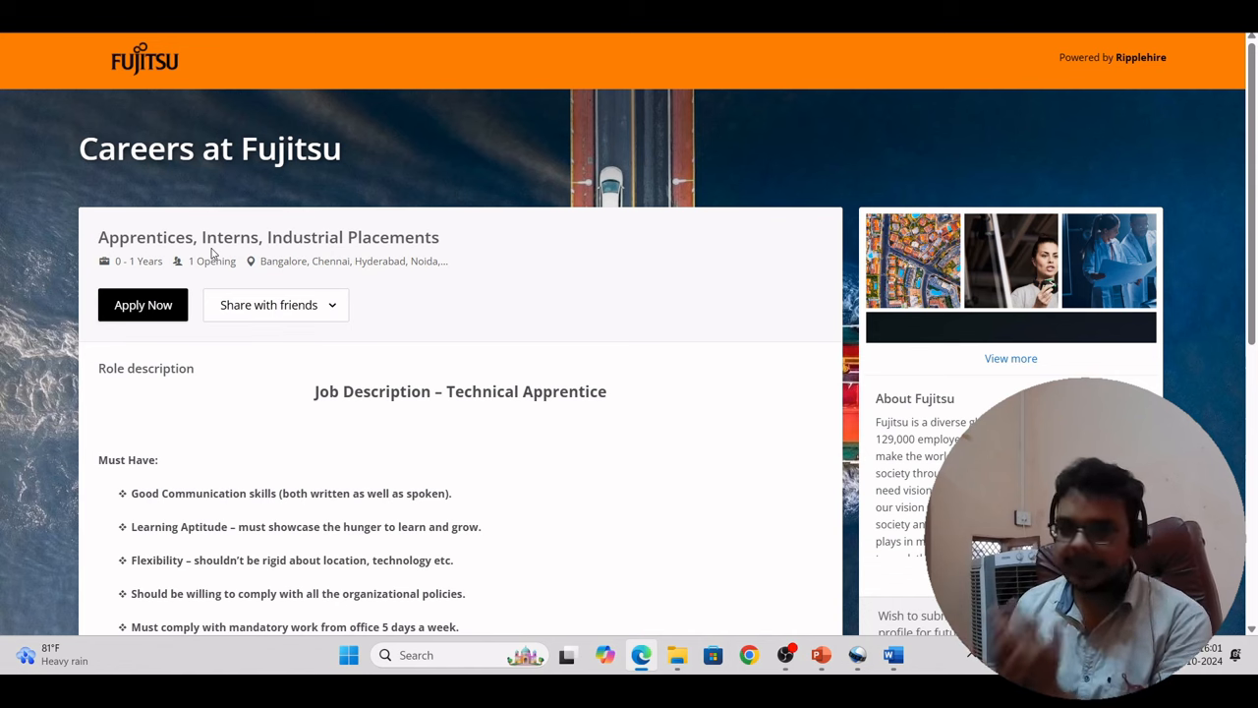
pyautogui.moveTo(189, 361)
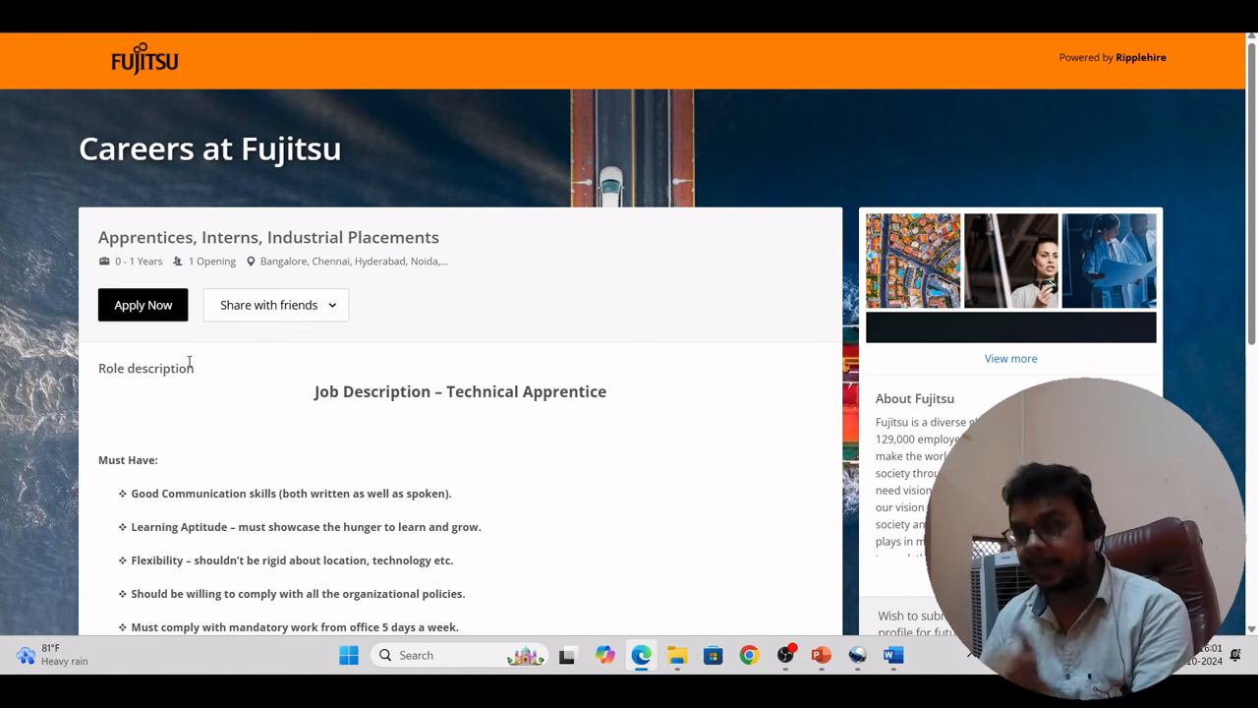
pyautogui.scroll(-3)
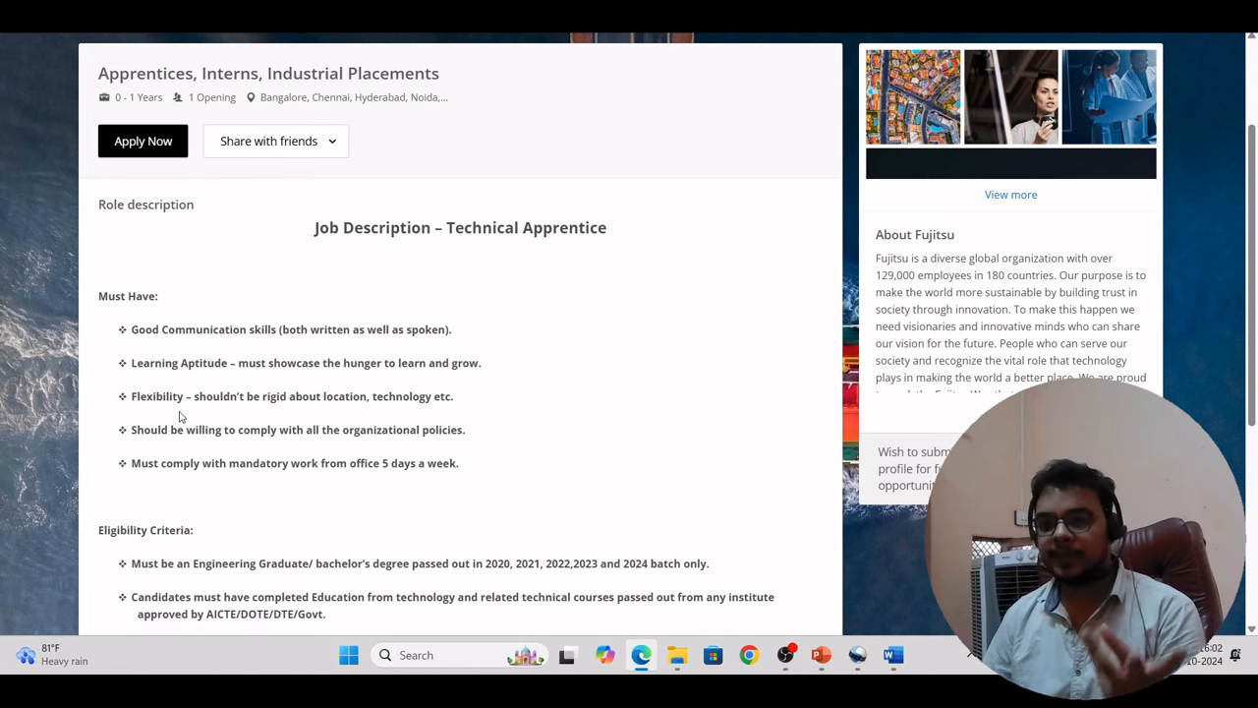
pyautogui.scroll(-3)
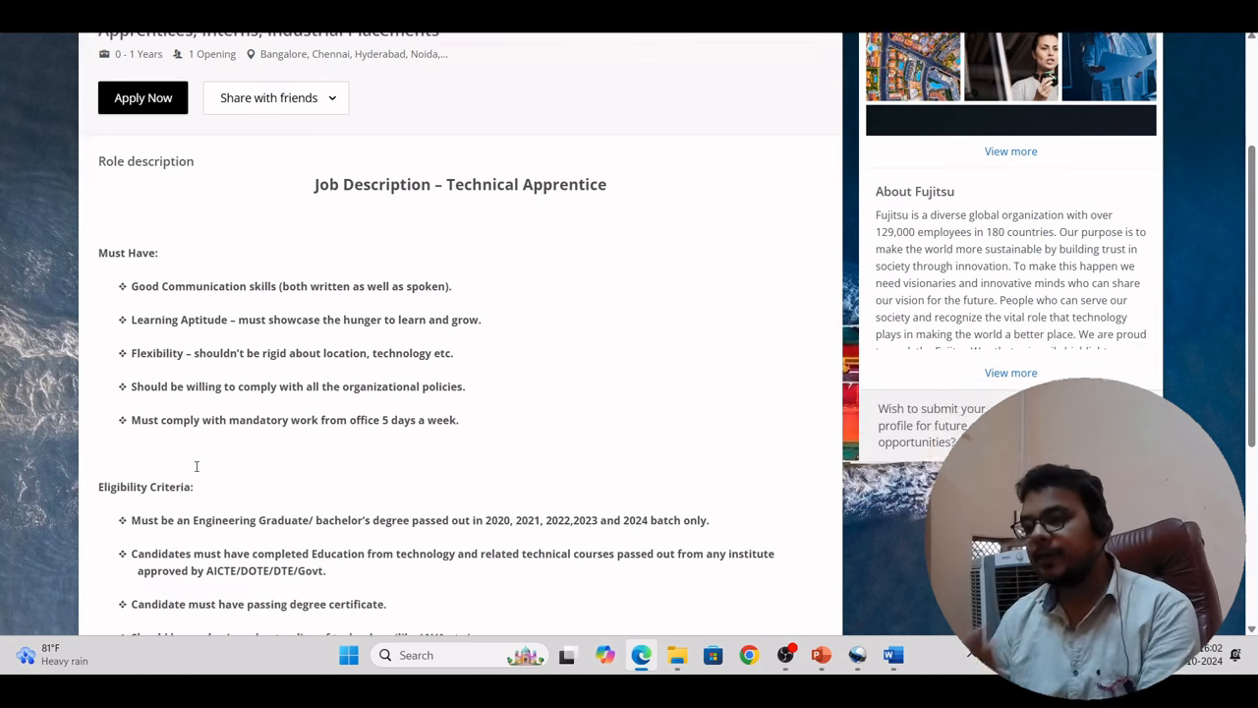
pyautogui.scroll(-3)
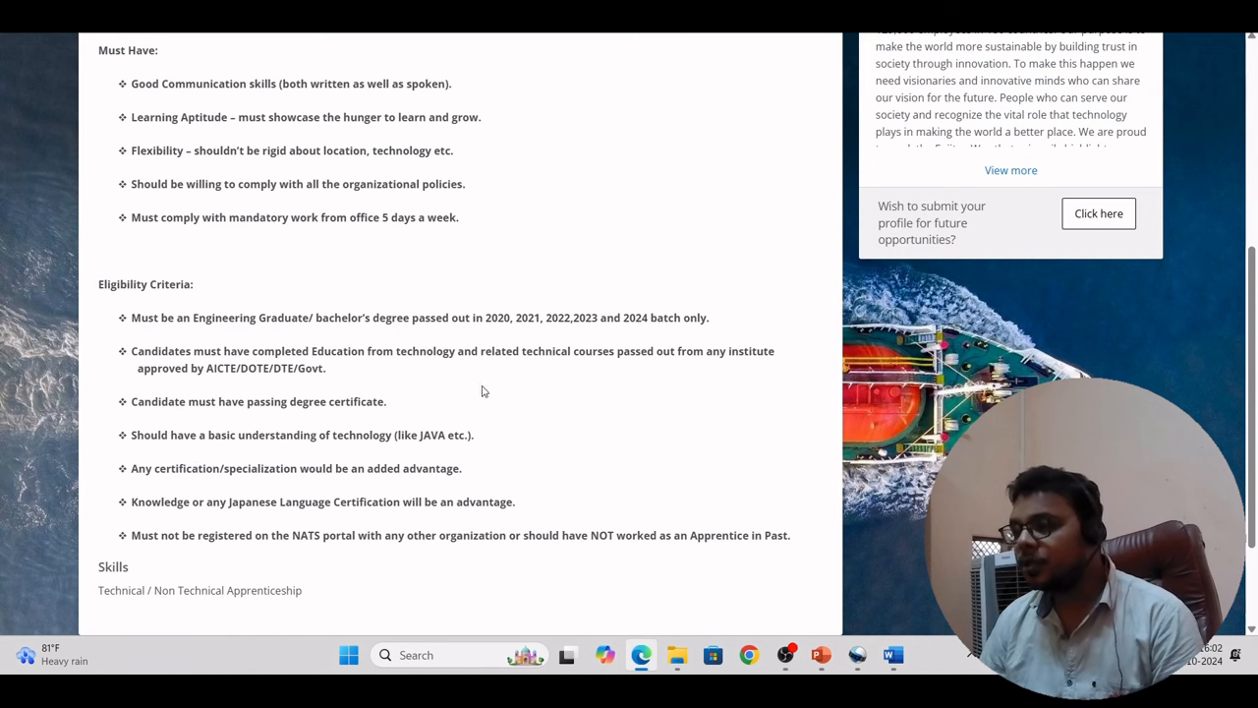
pyautogui.moveTo(483, 319); pyautogui.dragTo(554, 318)
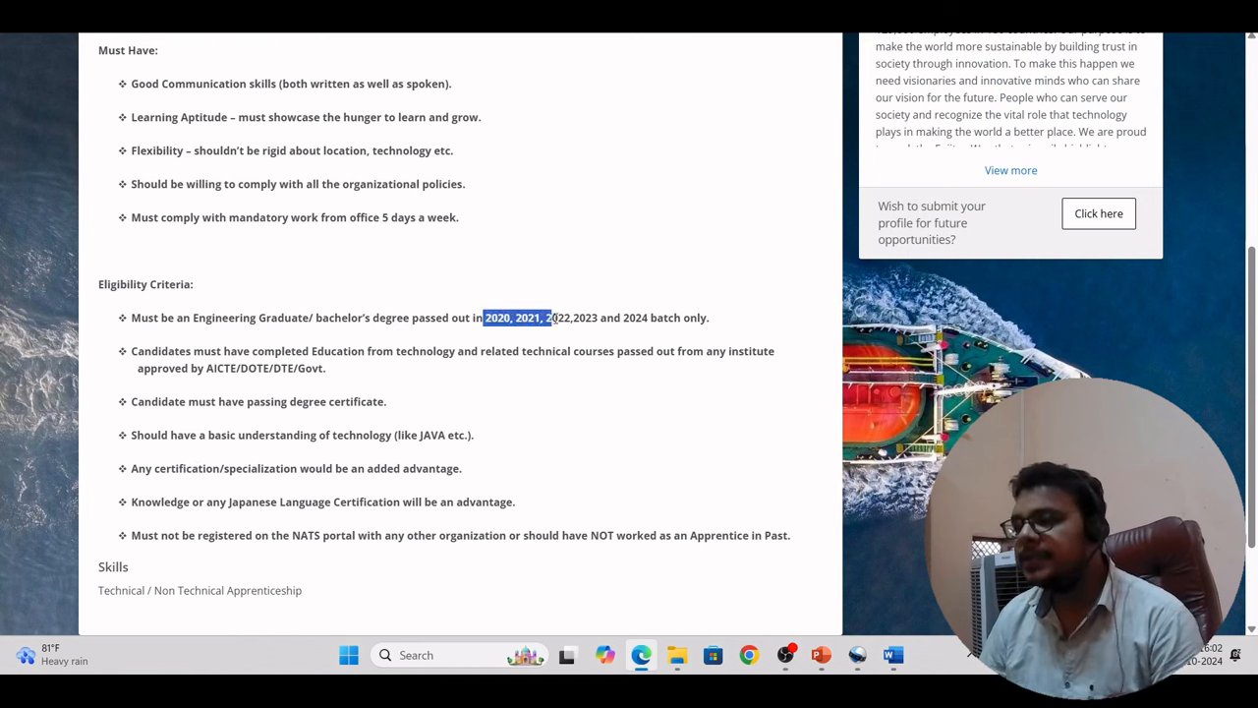
pyautogui.click(330, 401)
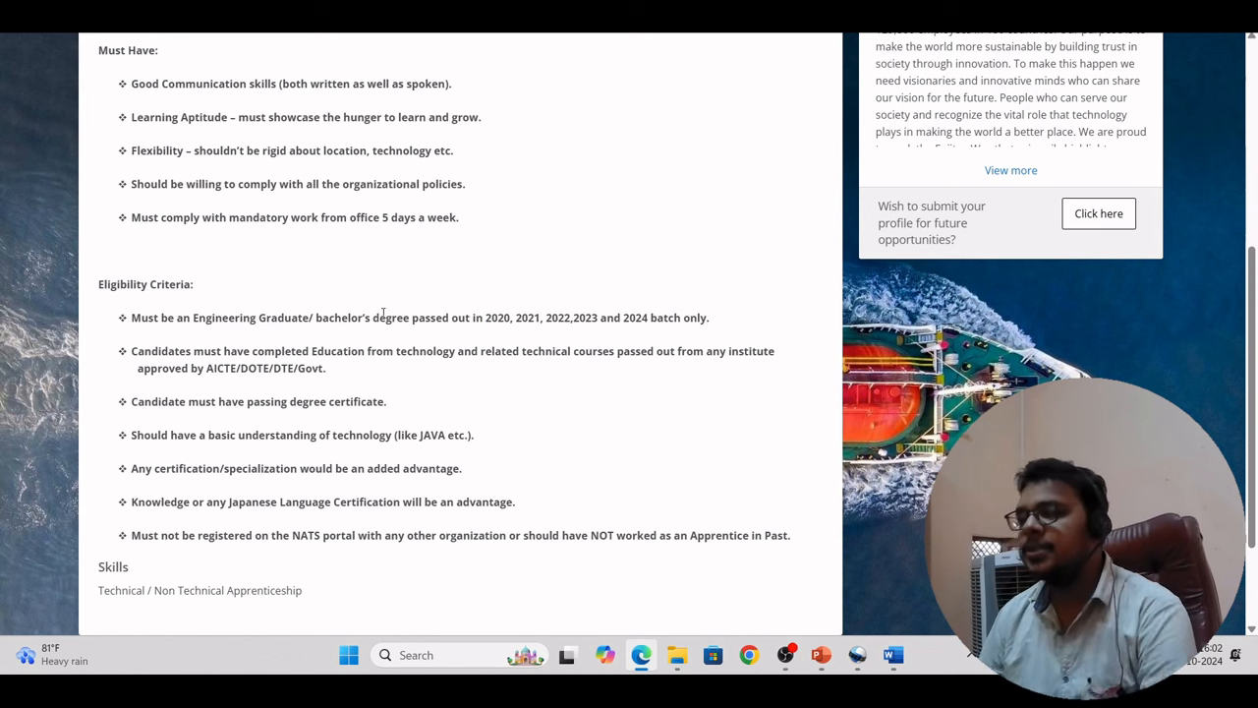
pyautogui.moveTo(69, 417)
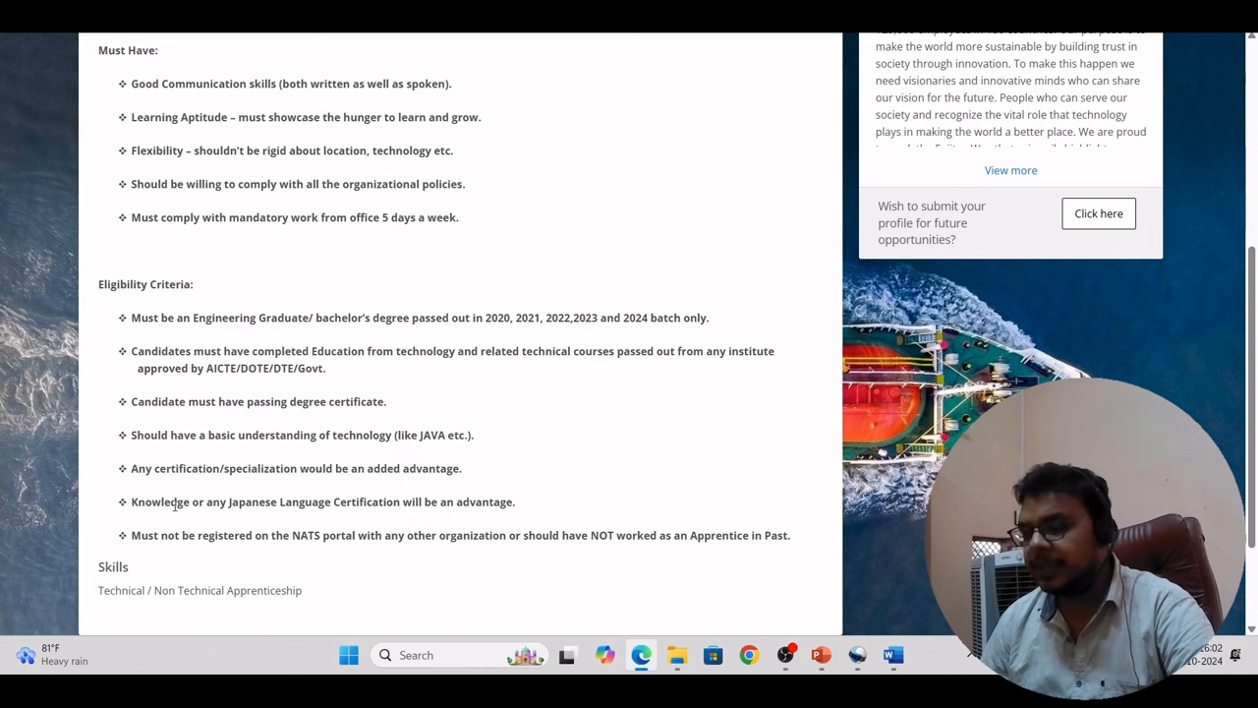
pyautogui.moveTo(370, 558)
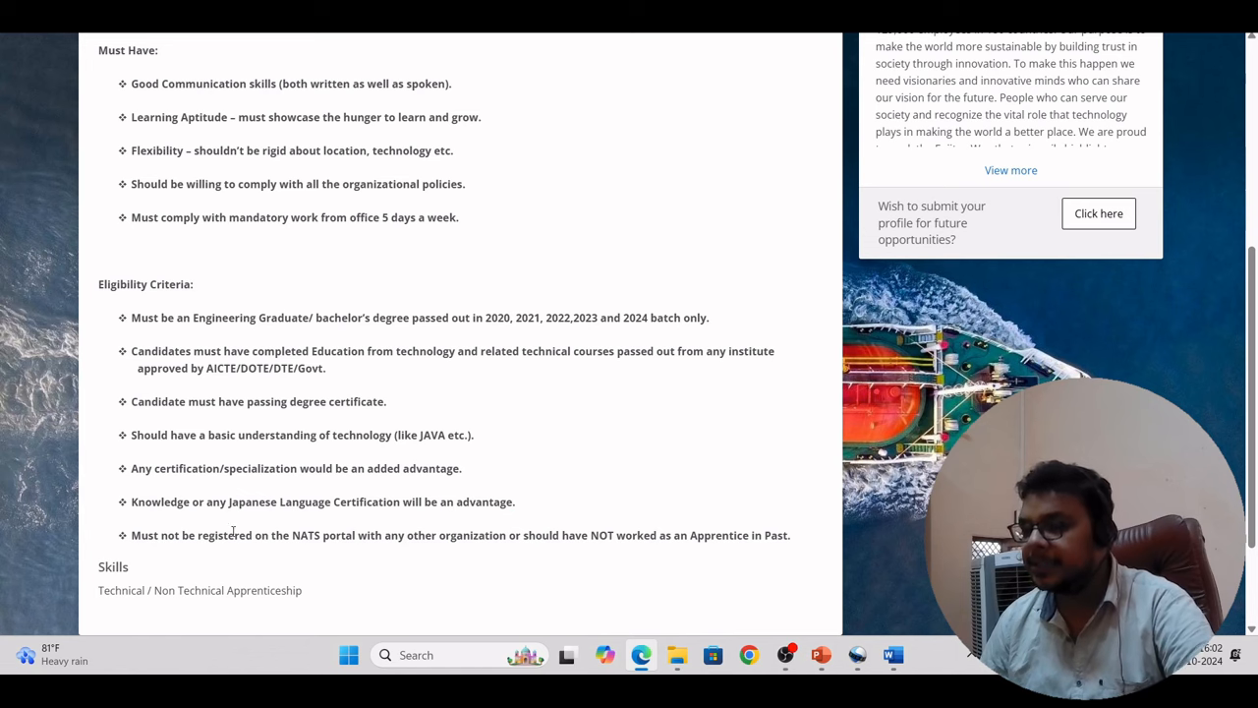
pyautogui.scroll(-3)
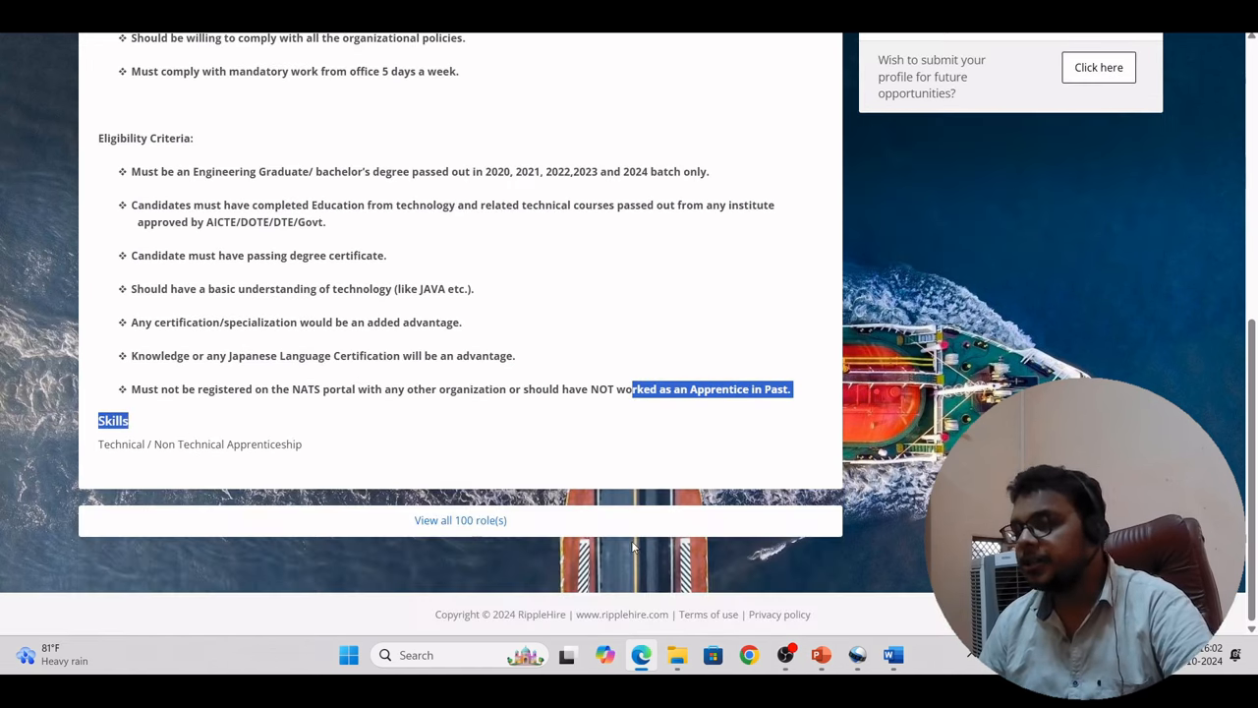
pyautogui.scroll(3)
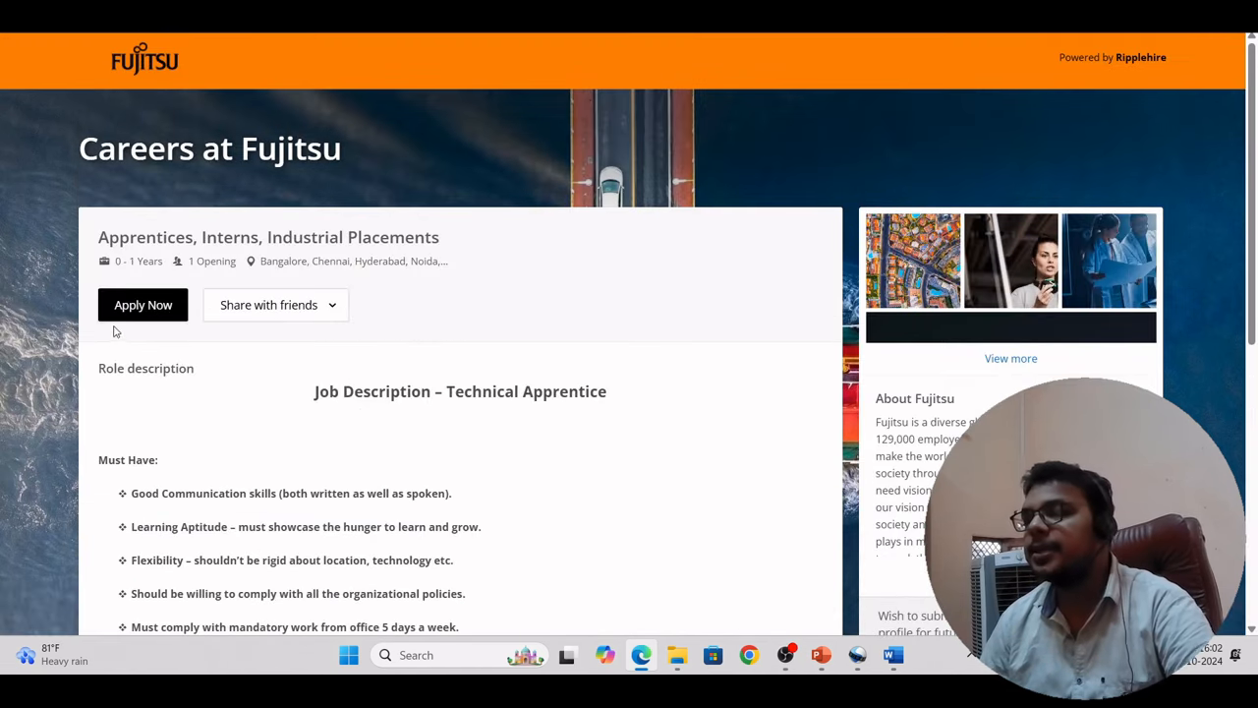
pyautogui.click(142, 305)
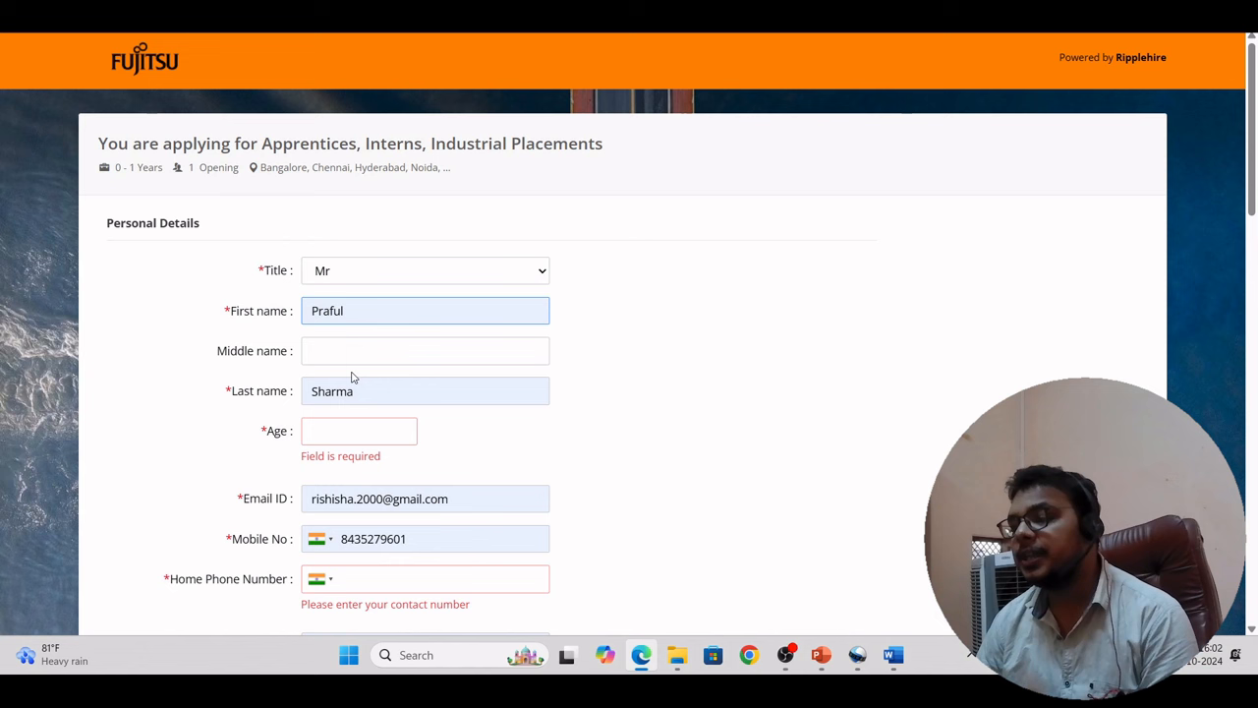
pyautogui.click(358, 431)
pyautogui.write('24')
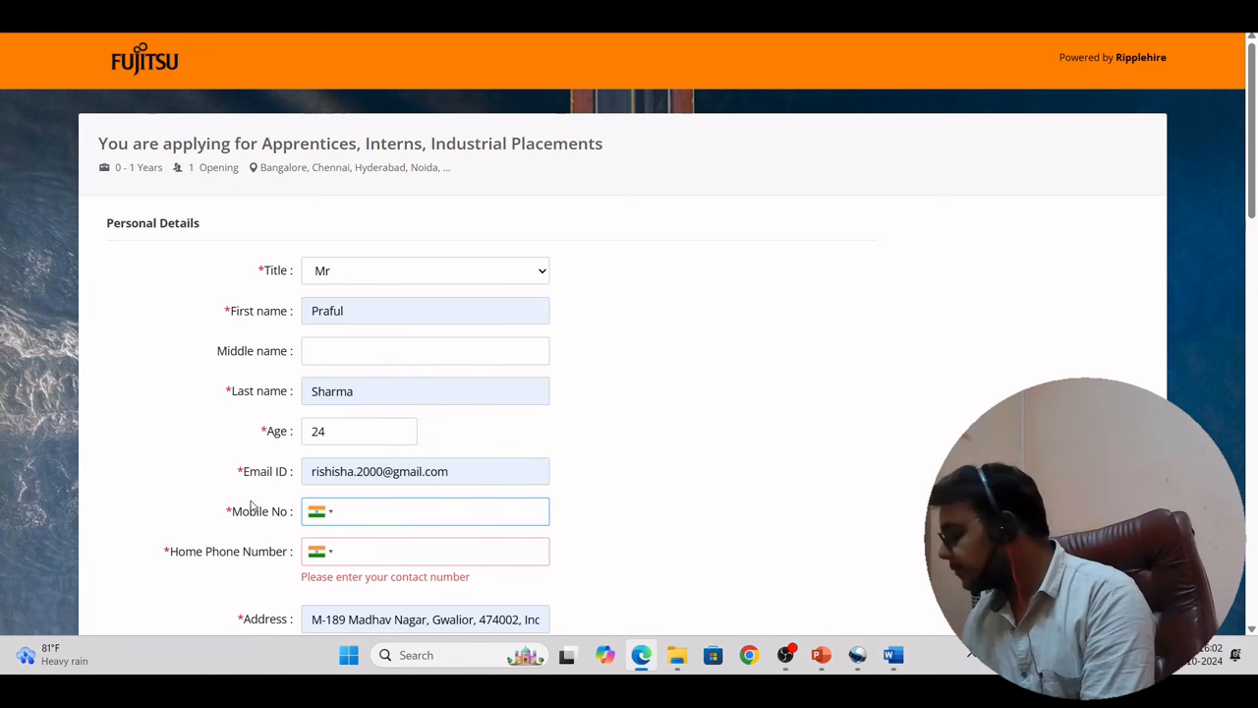
pyautogui.click(436, 511)
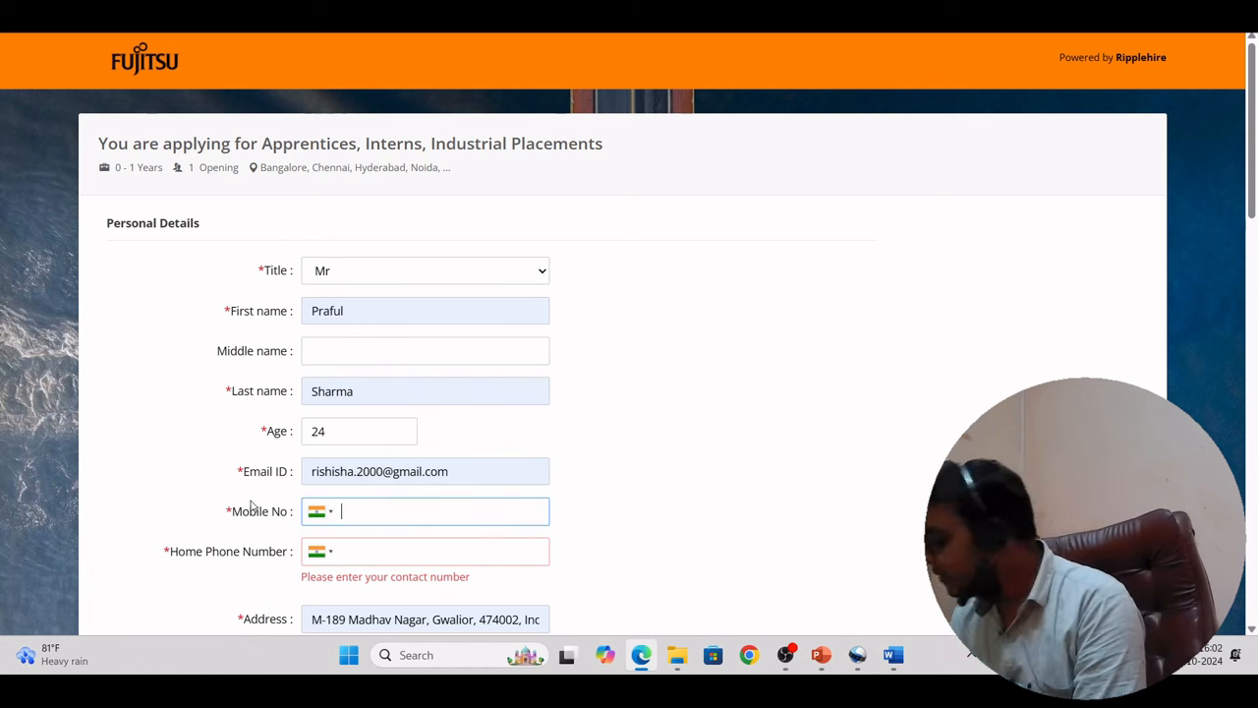
pyautogui.write('62')
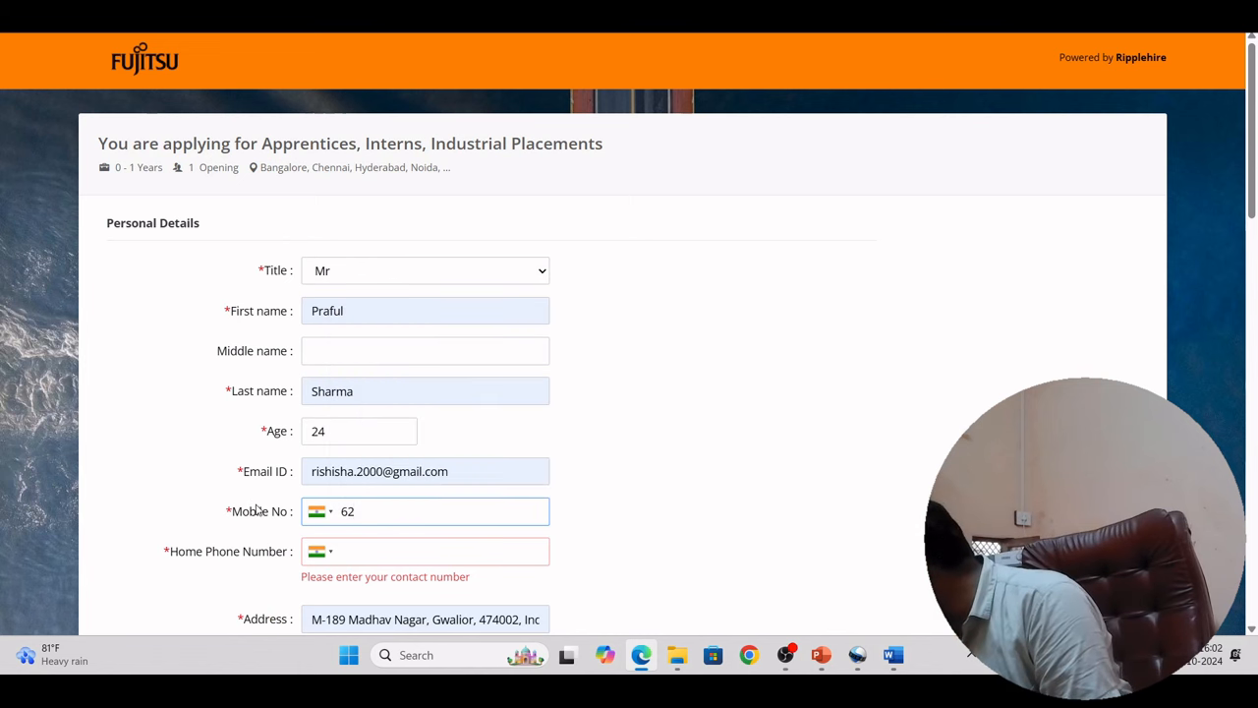
pyautogui.write('693')
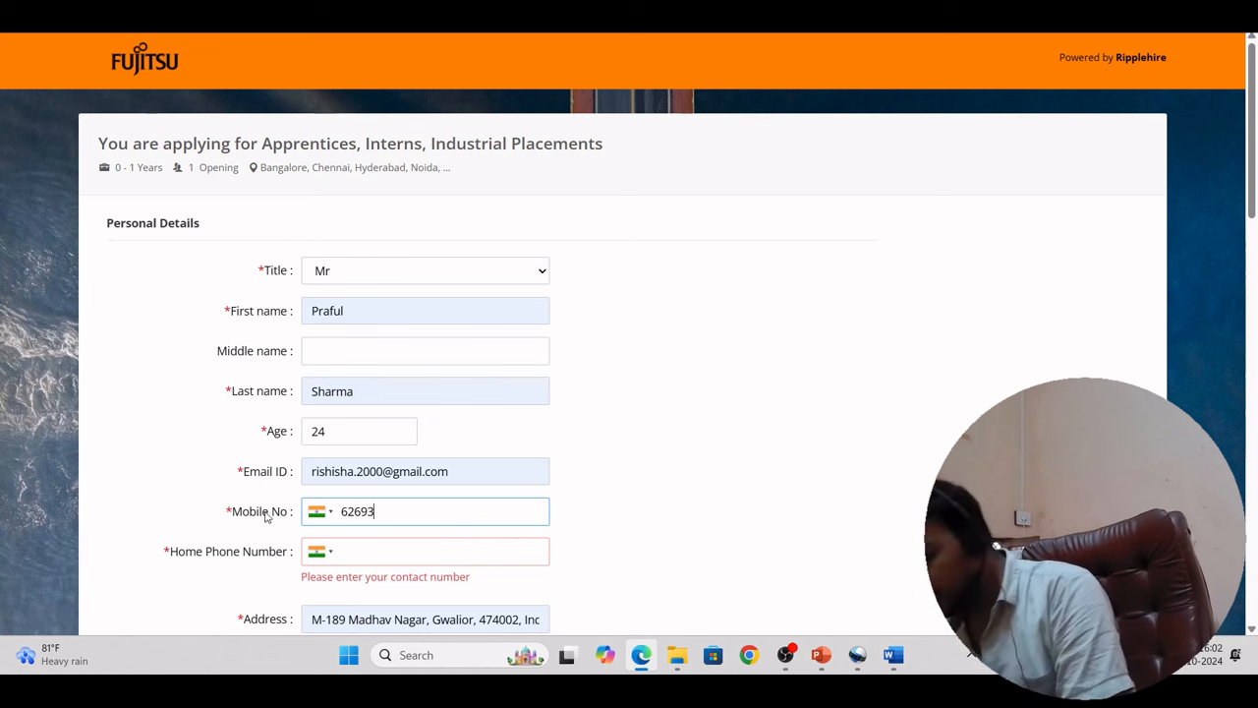
pyautogui.write('382455')
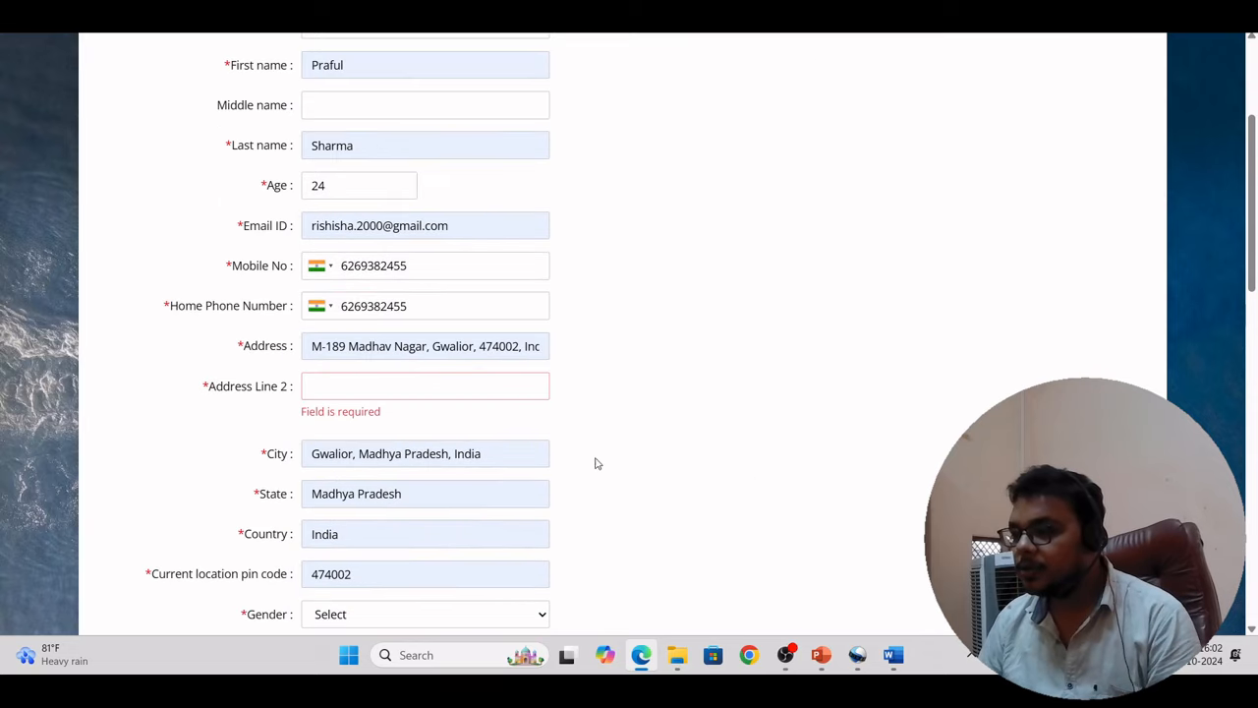
# Step: Enter 'AG office' as Address Line 2 and set marital status to Single
pyautogui.click(425, 385)
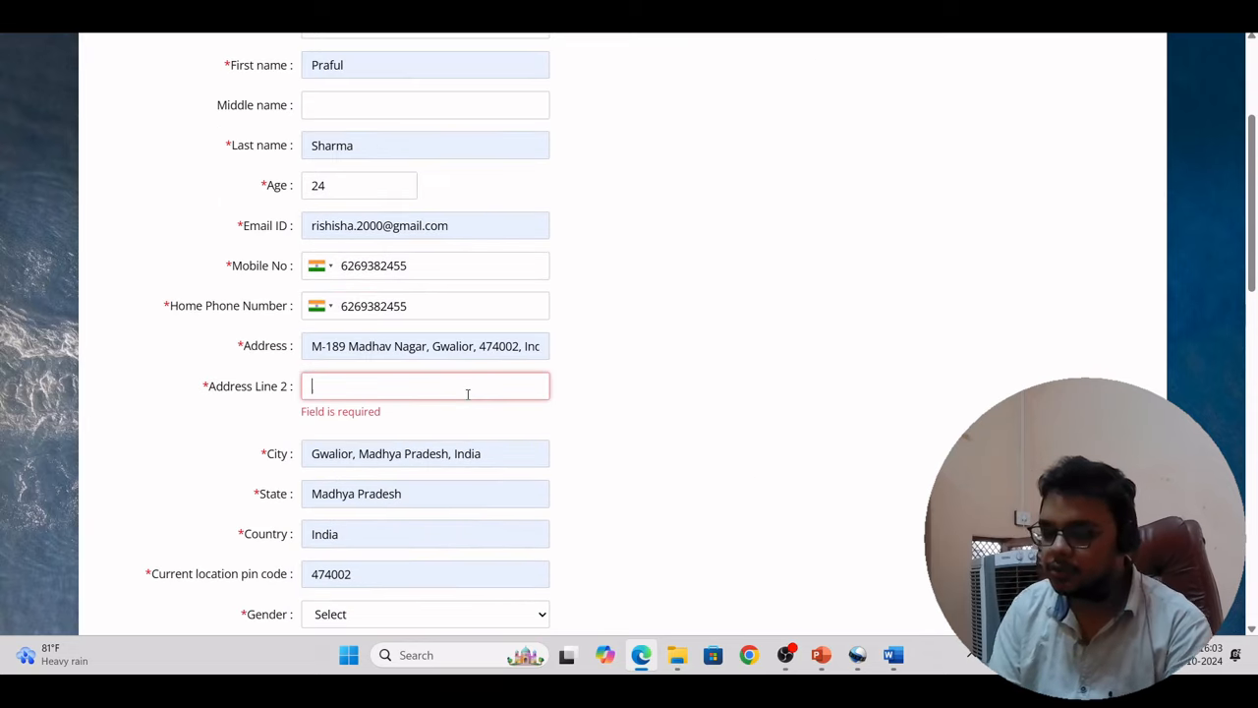
pyautogui.write('AG office')
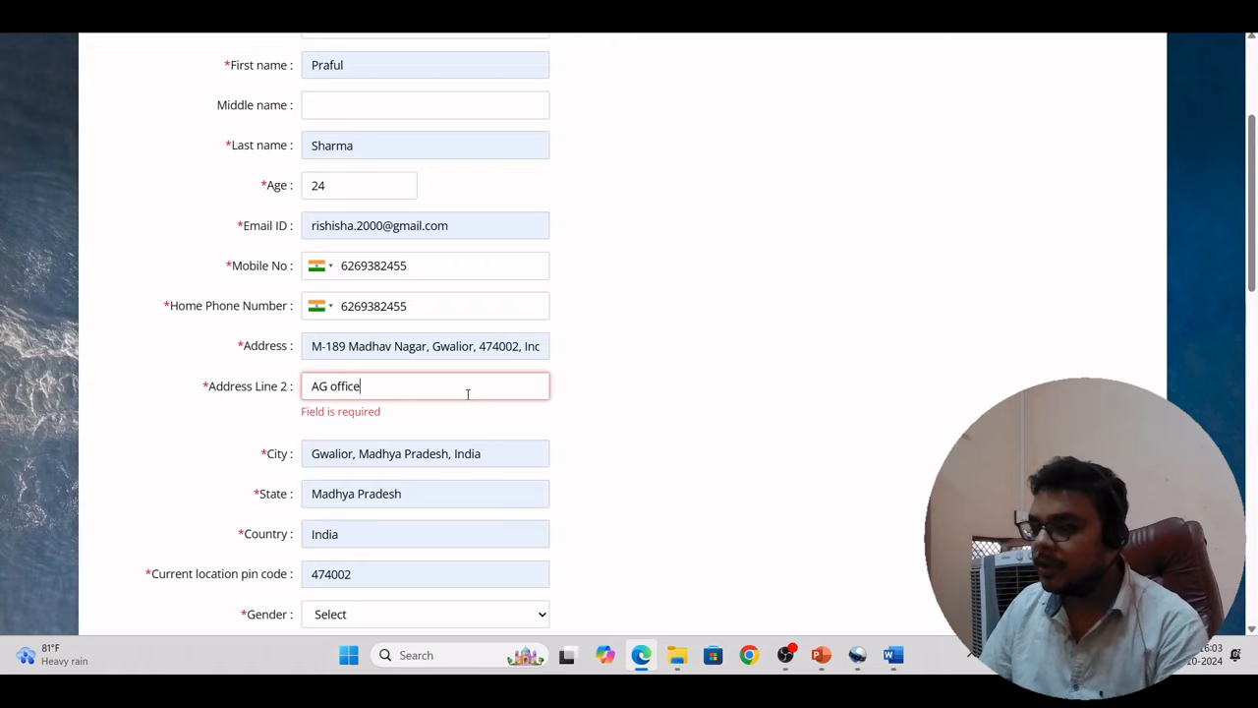
pyautogui.scroll(-3)
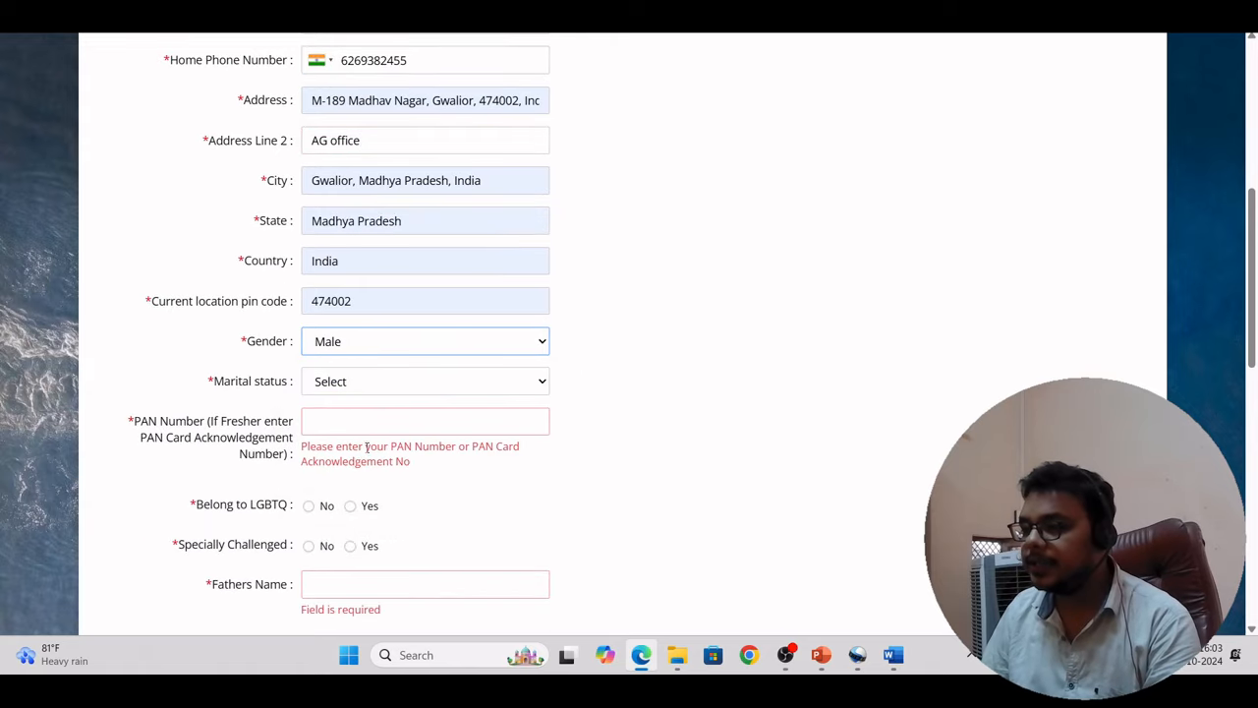
pyautogui.click(425, 381)
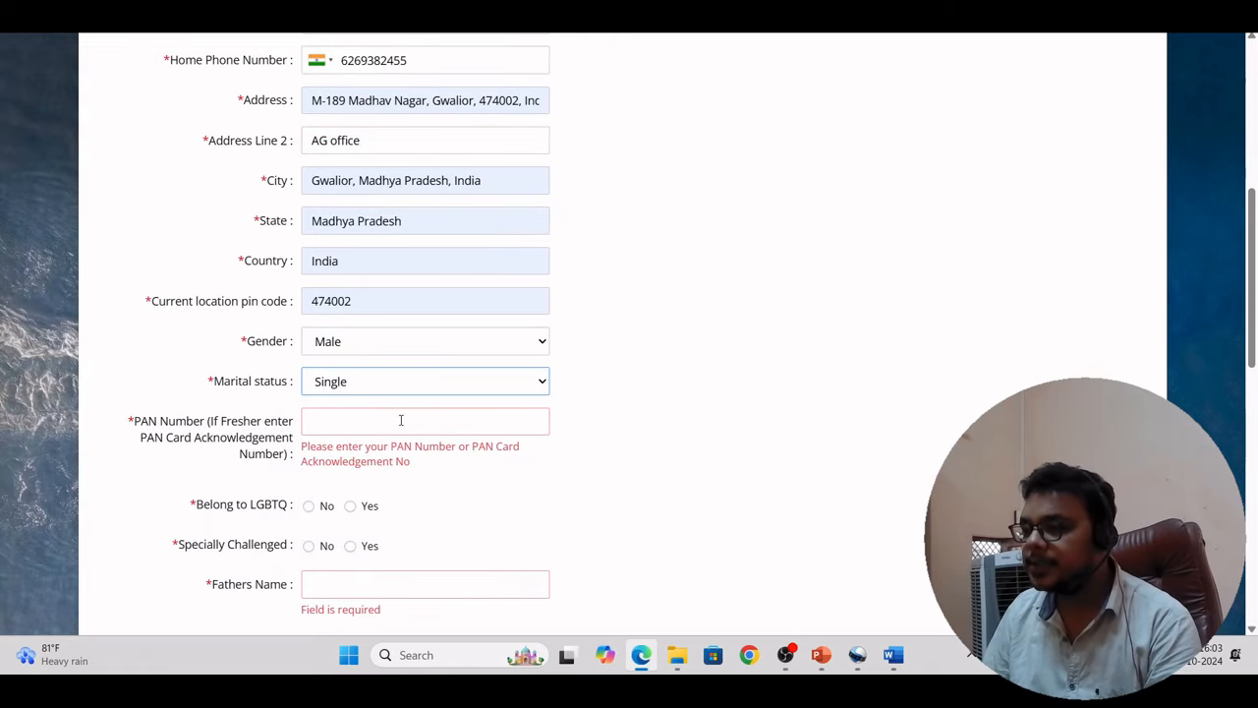
pyautogui.moveTo(168, 462)
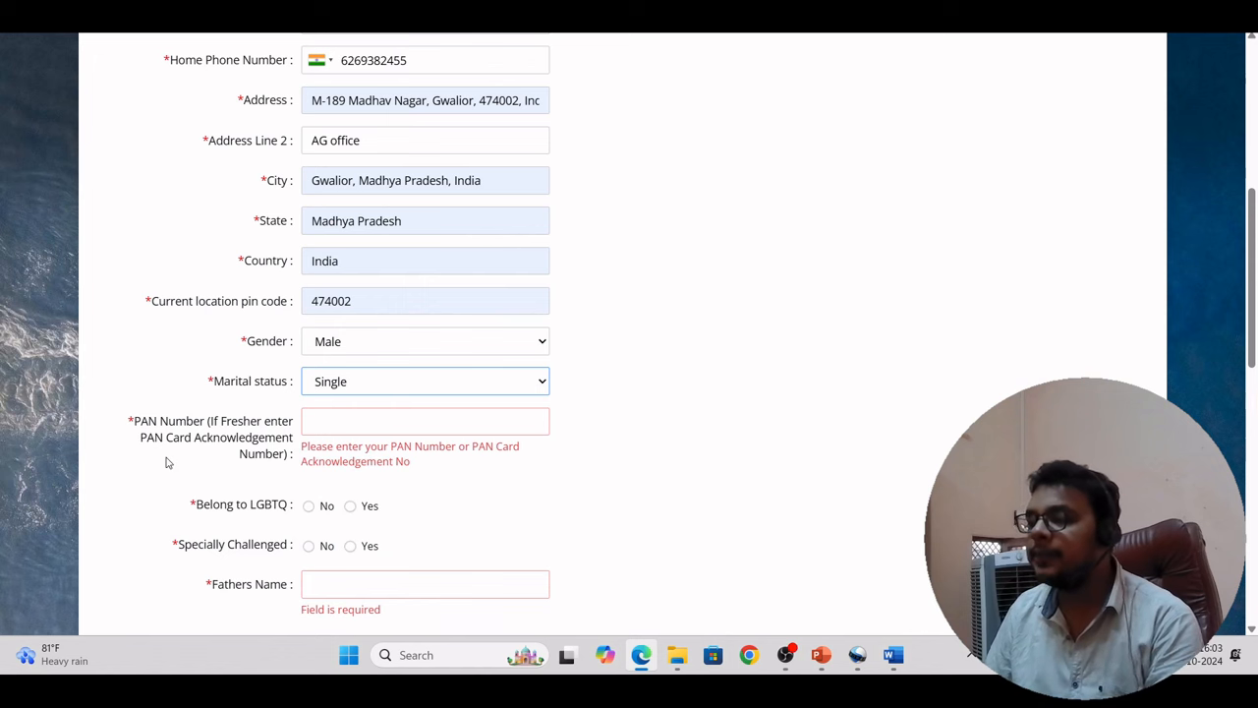
pyautogui.scroll(-3)
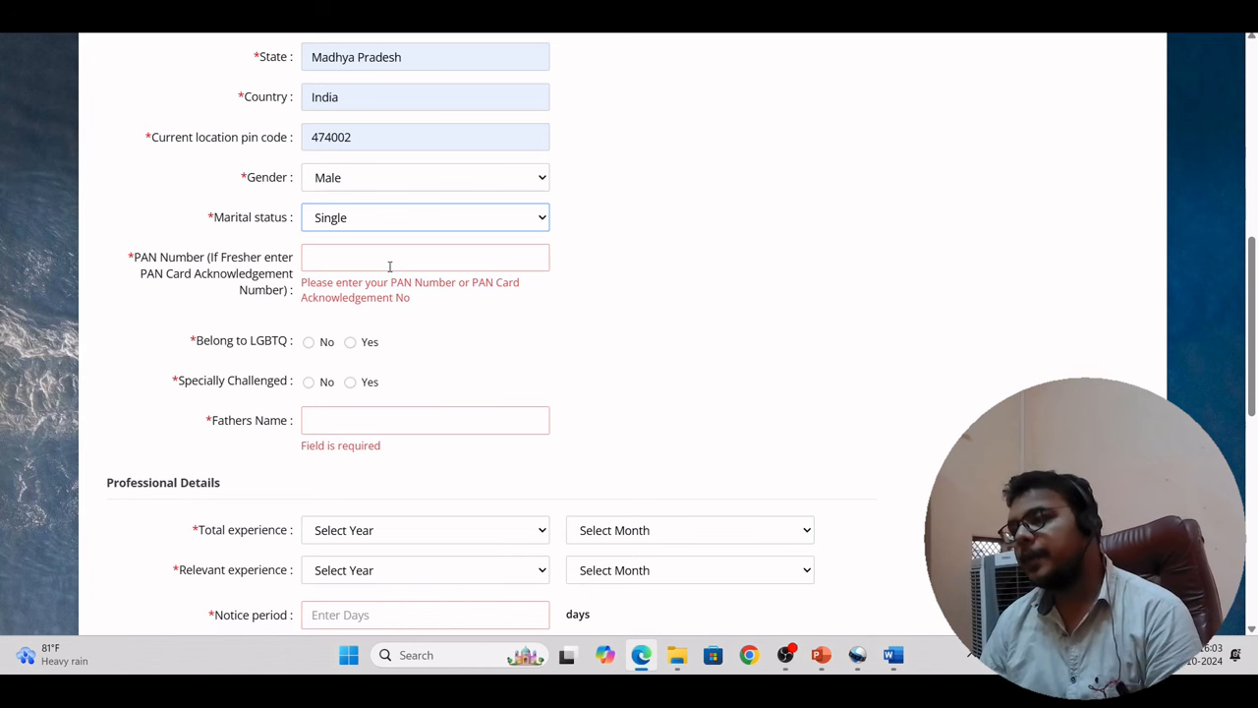
pyautogui.moveTo(601, 350)
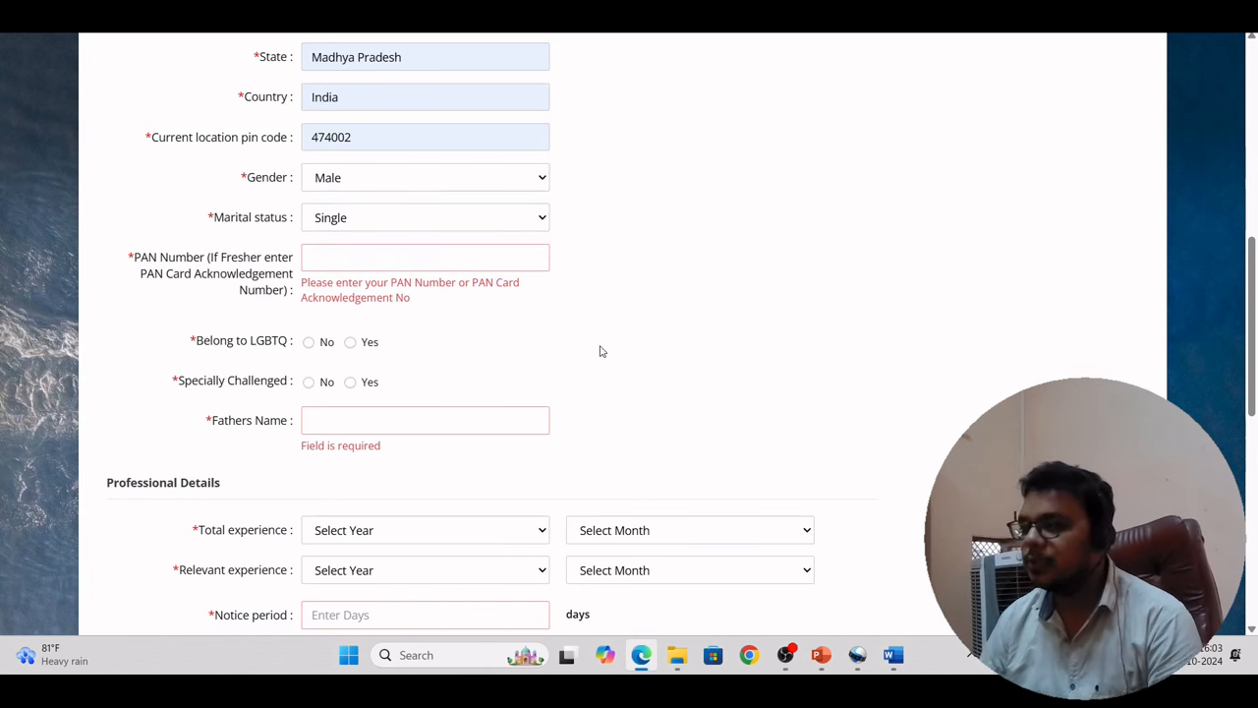
pyautogui.scroll(-3)
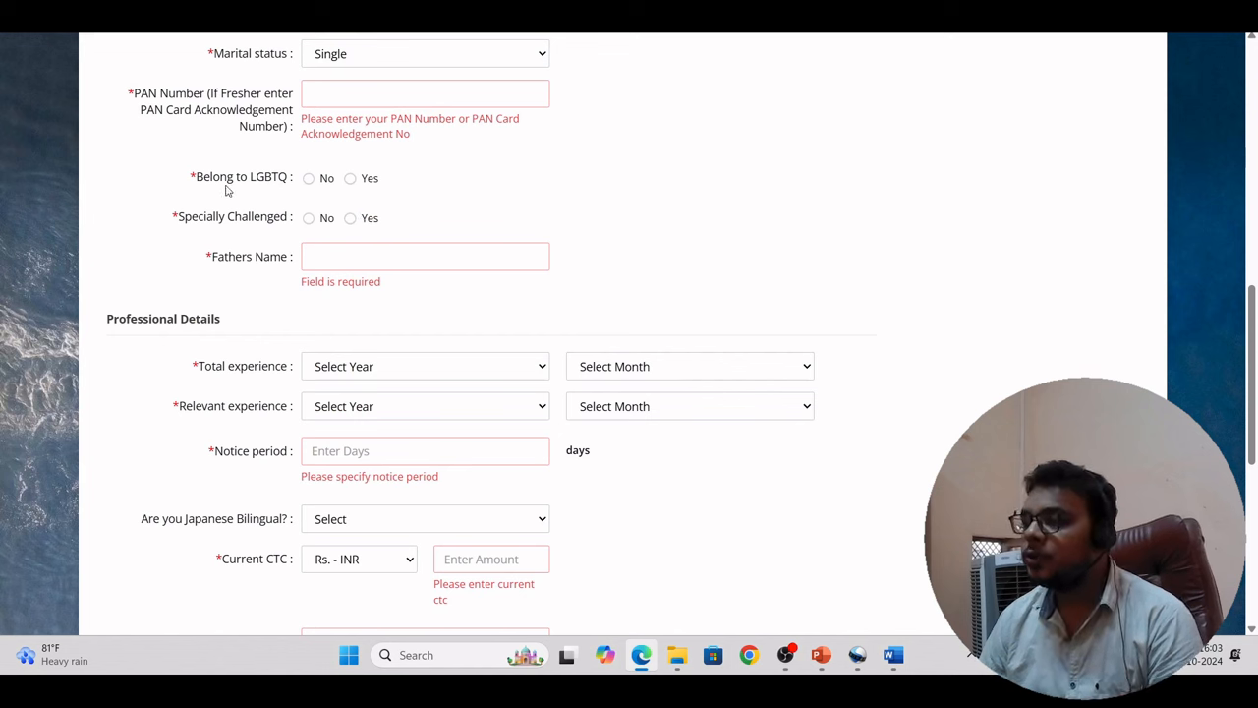
pyautogui.click(308, 177)
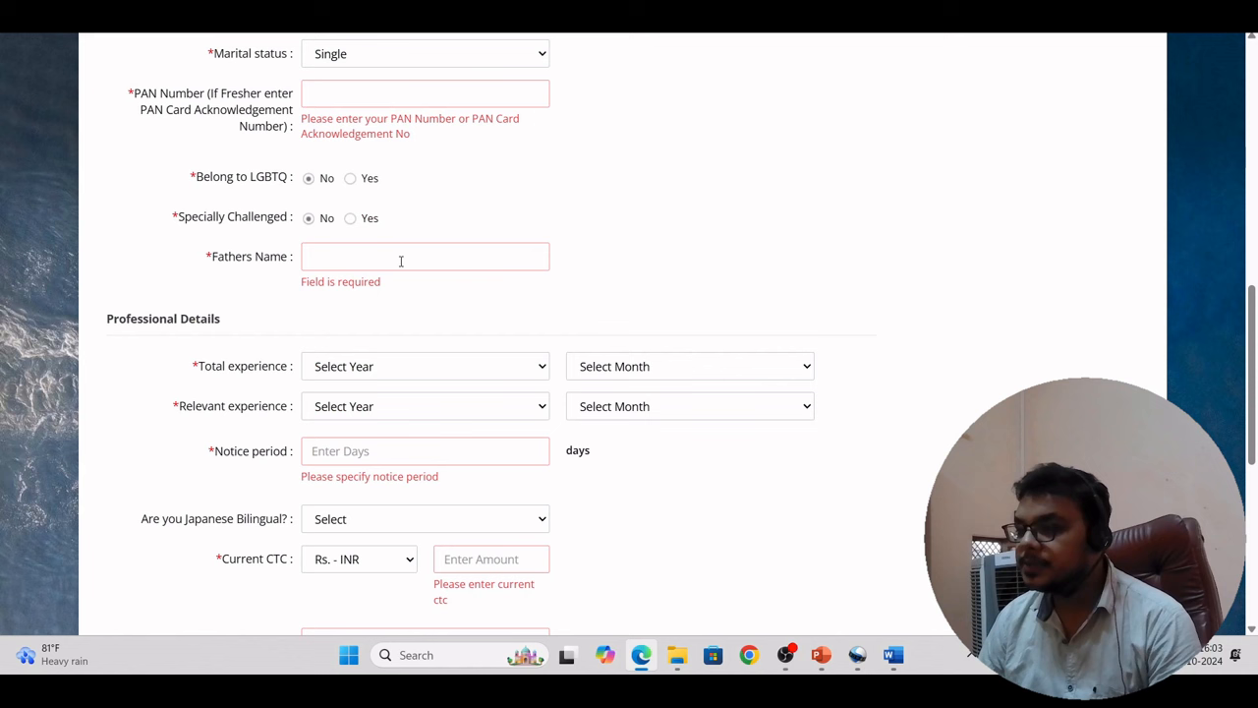
pyautogui.write('Nee')
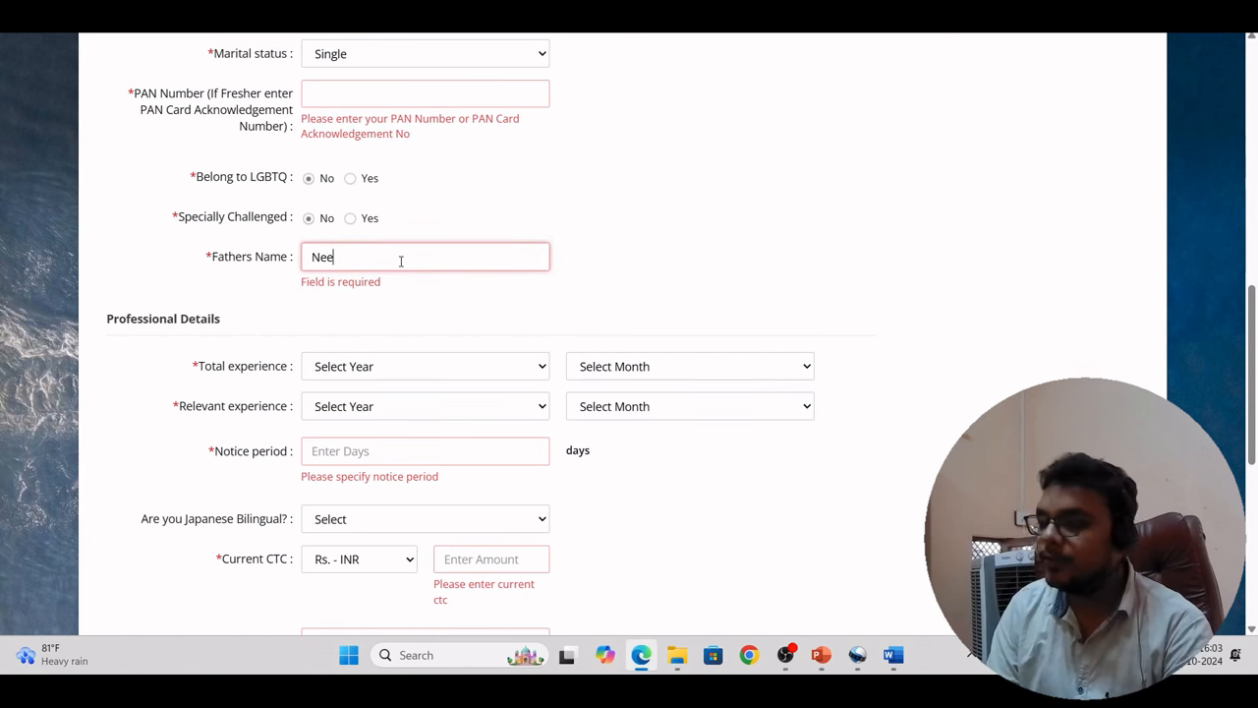
pyautogui.write('lesh Sh')
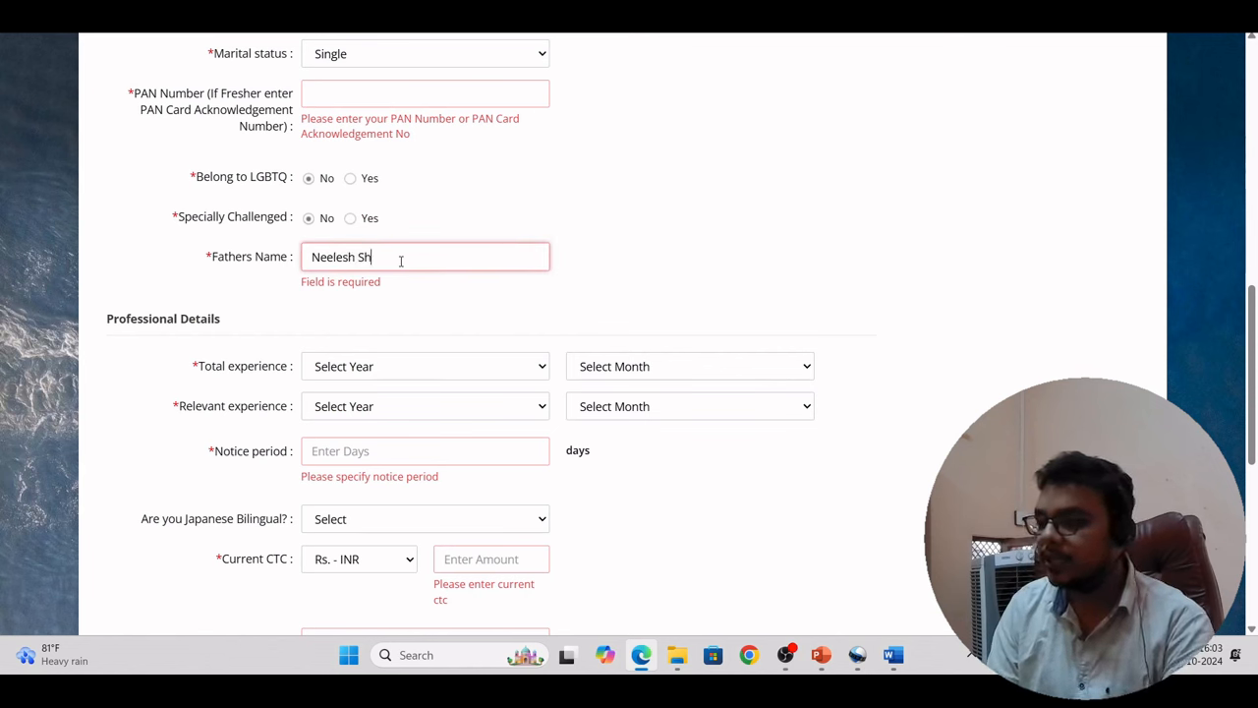
pyautogui.write('arma')
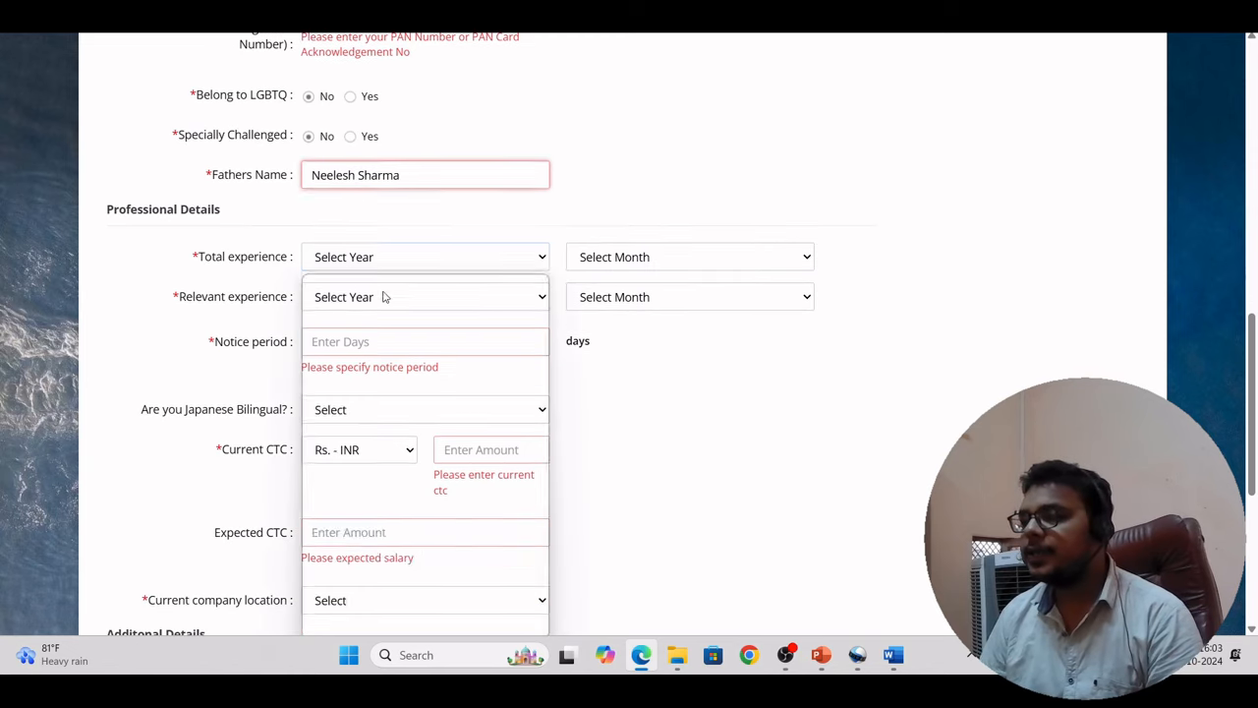
# Step: Set total experience and relevant experience to 0 years each
pyautogui.click(425, 256)
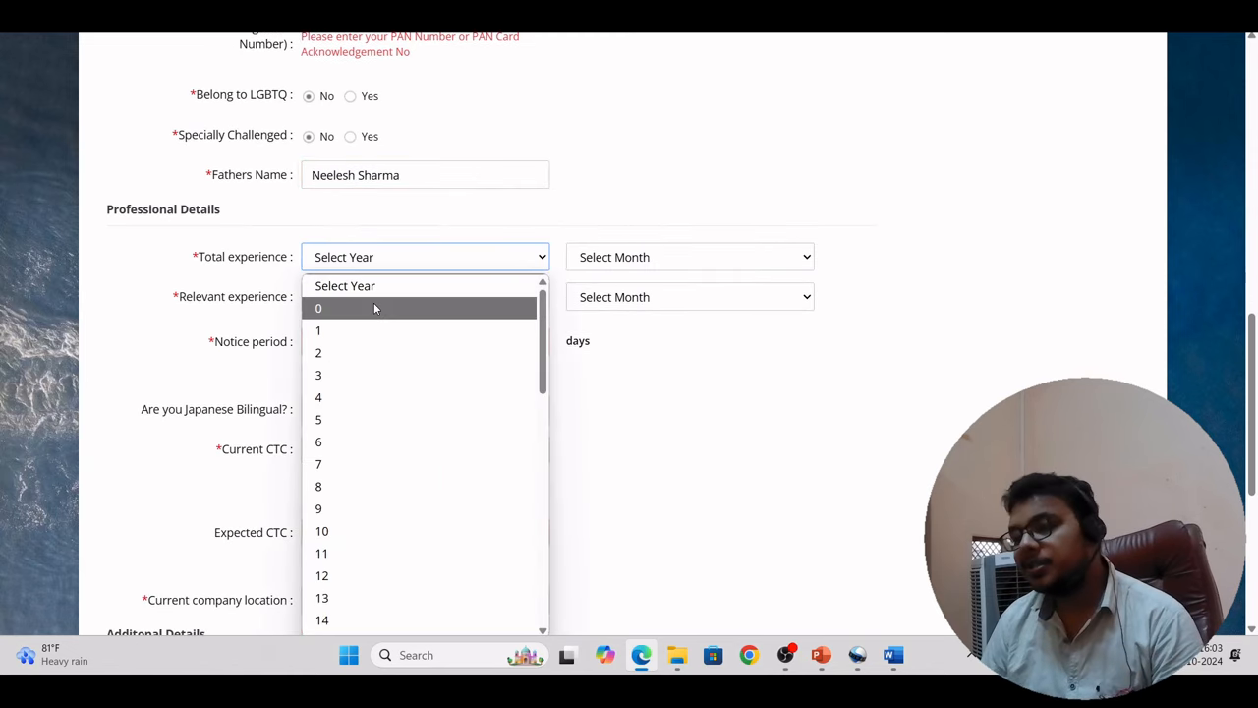
pyautogui.click(319, 307)
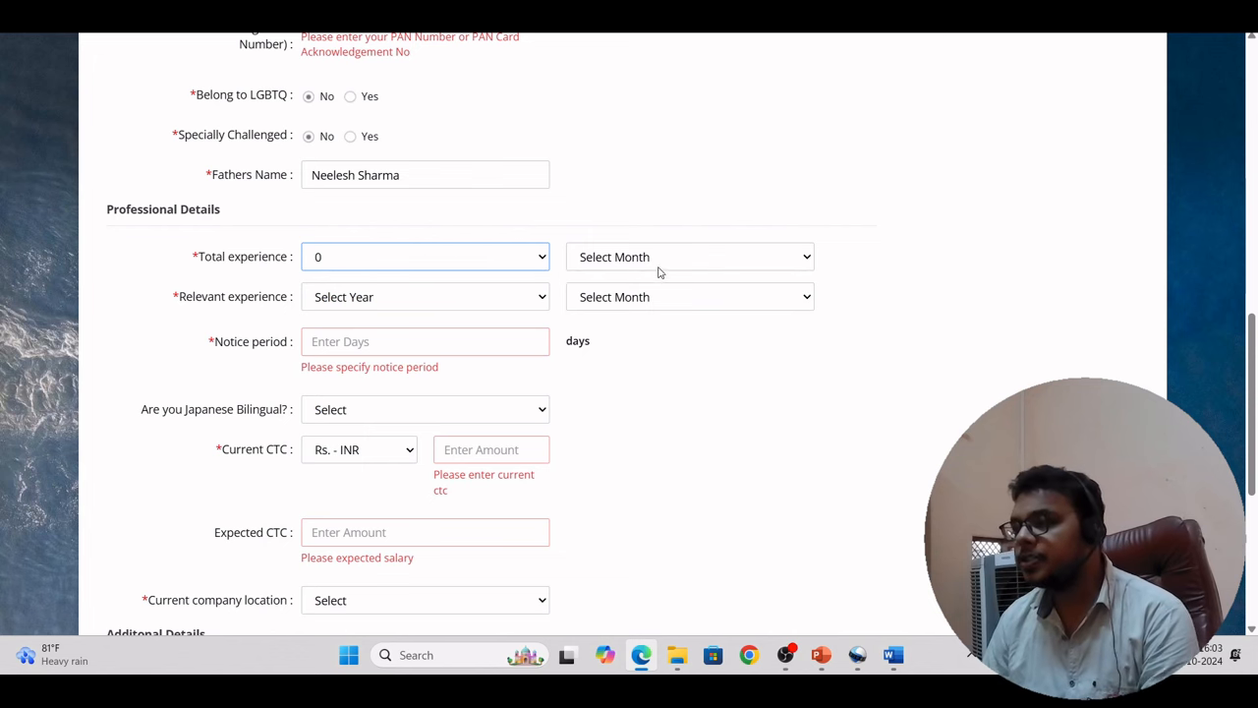
pyautogui.click(424, 295)
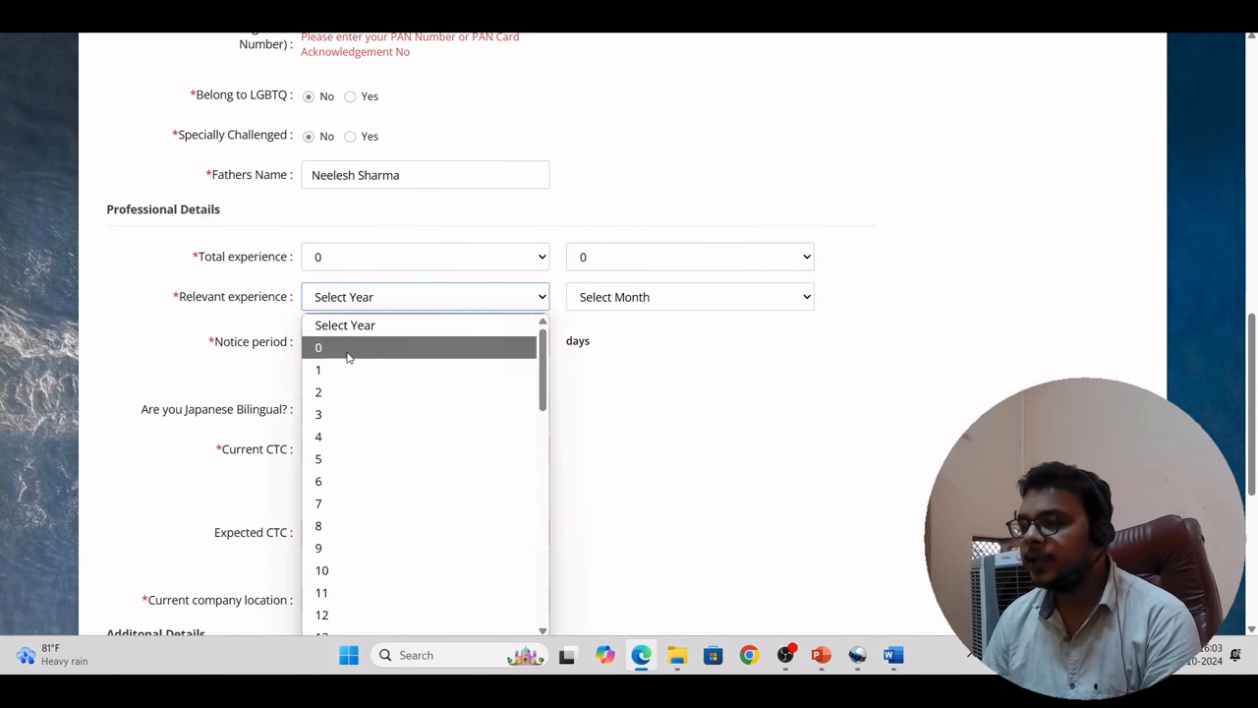
pyautogui.click(319, 346)
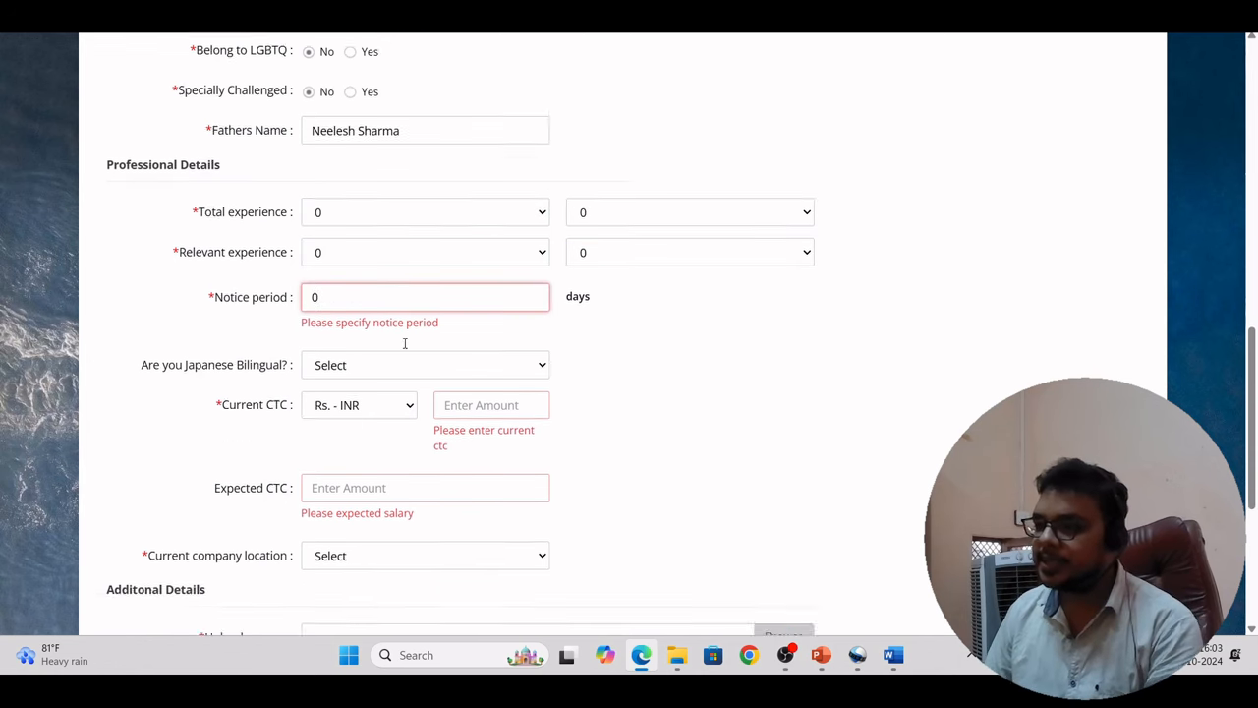
# Step: Answer No to Japanese bilingual and begin entering expected CTC as 5
pyautogui.scroll(-3)
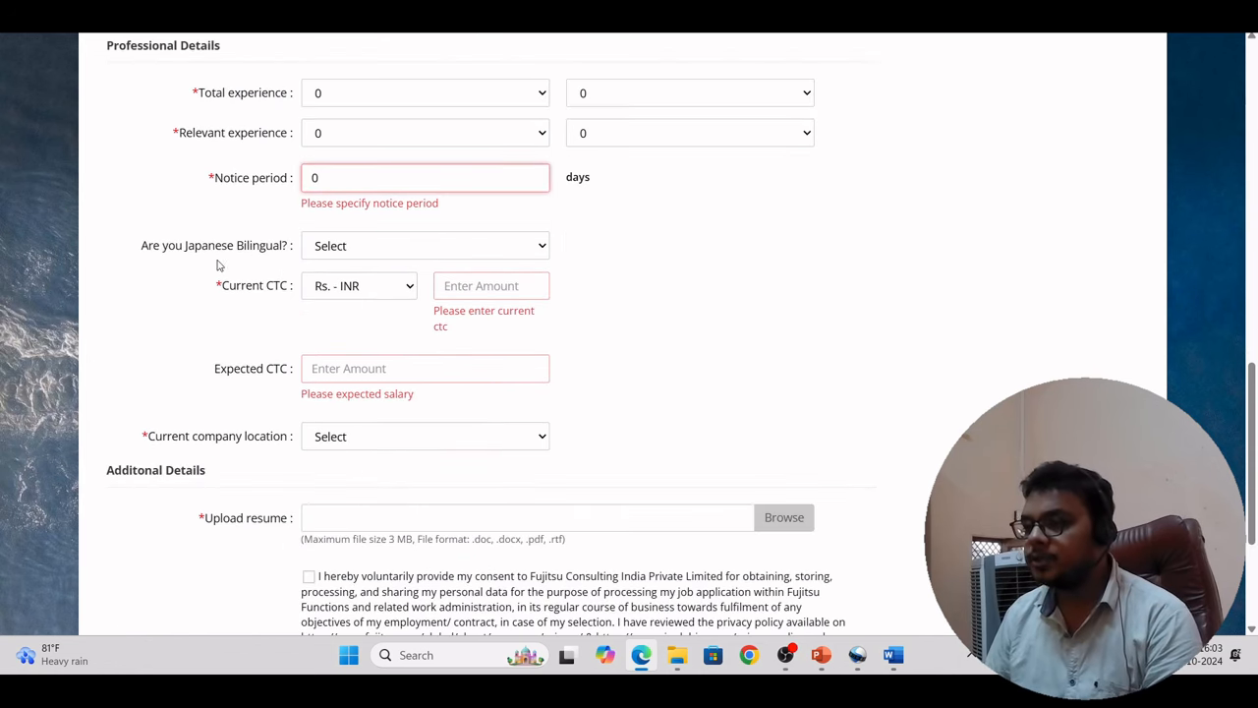
pyautogui.click(425, 216)
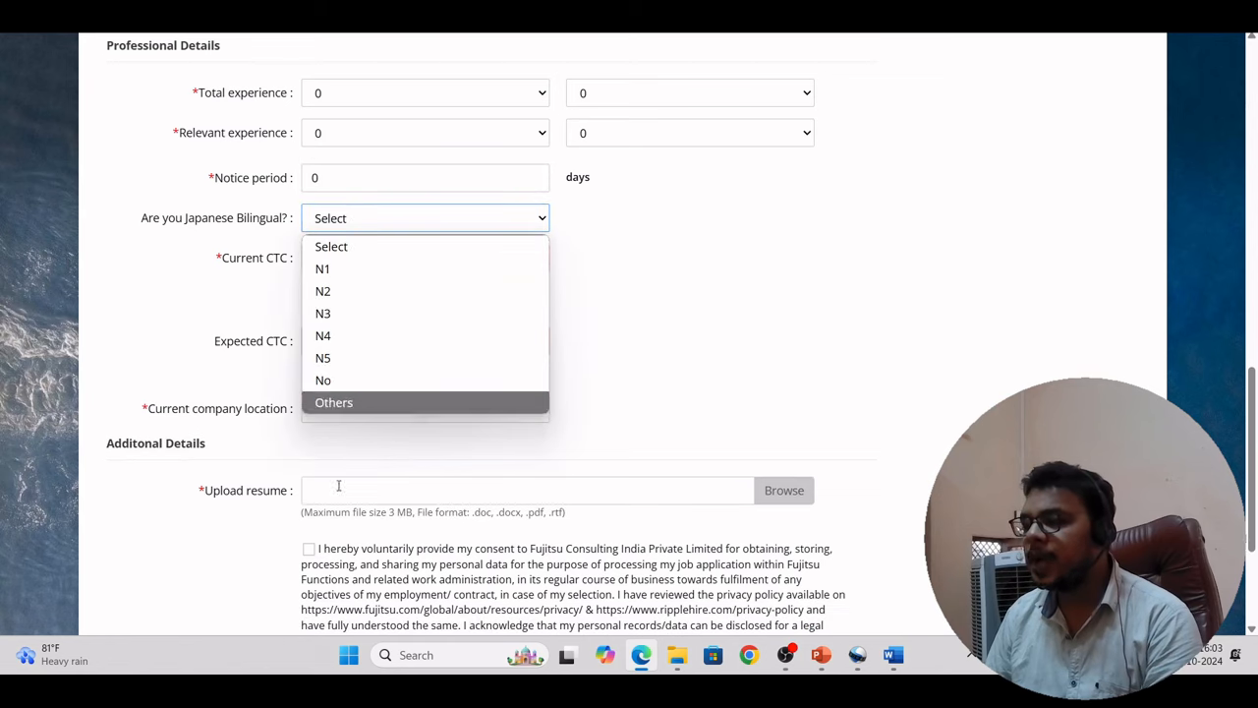
pyautogui.click(322, 381)
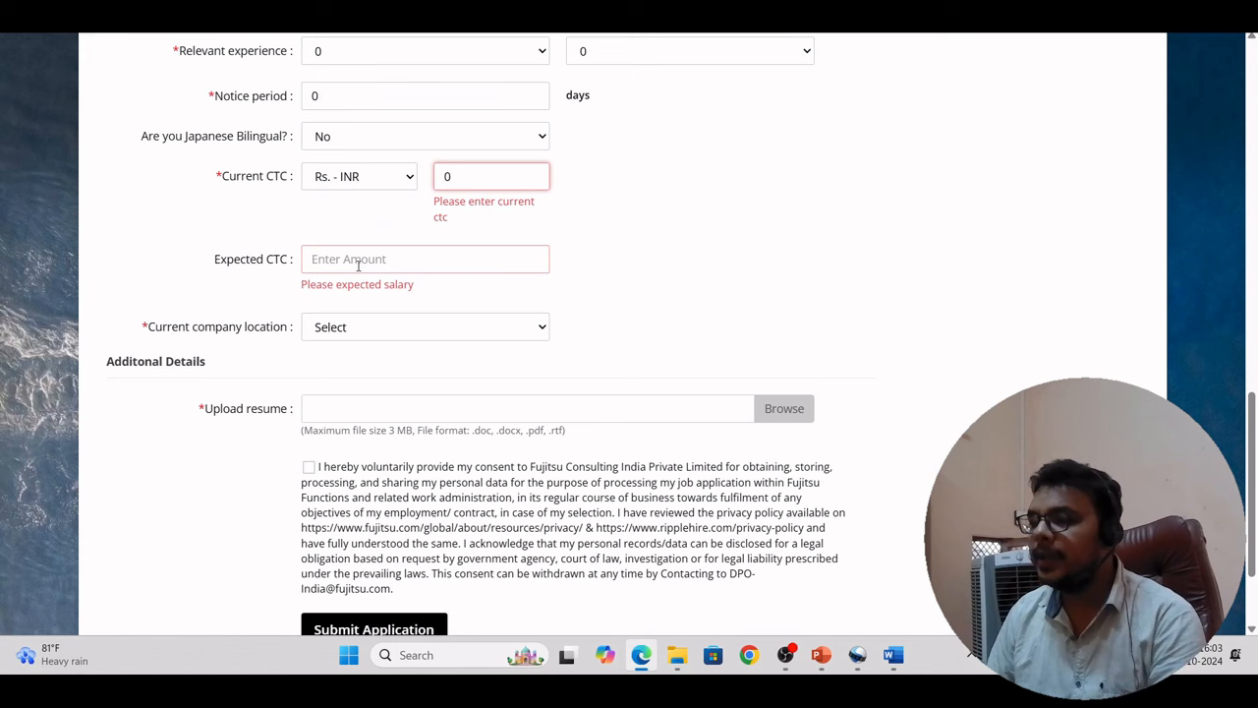
pyautogui.click(425, 216)
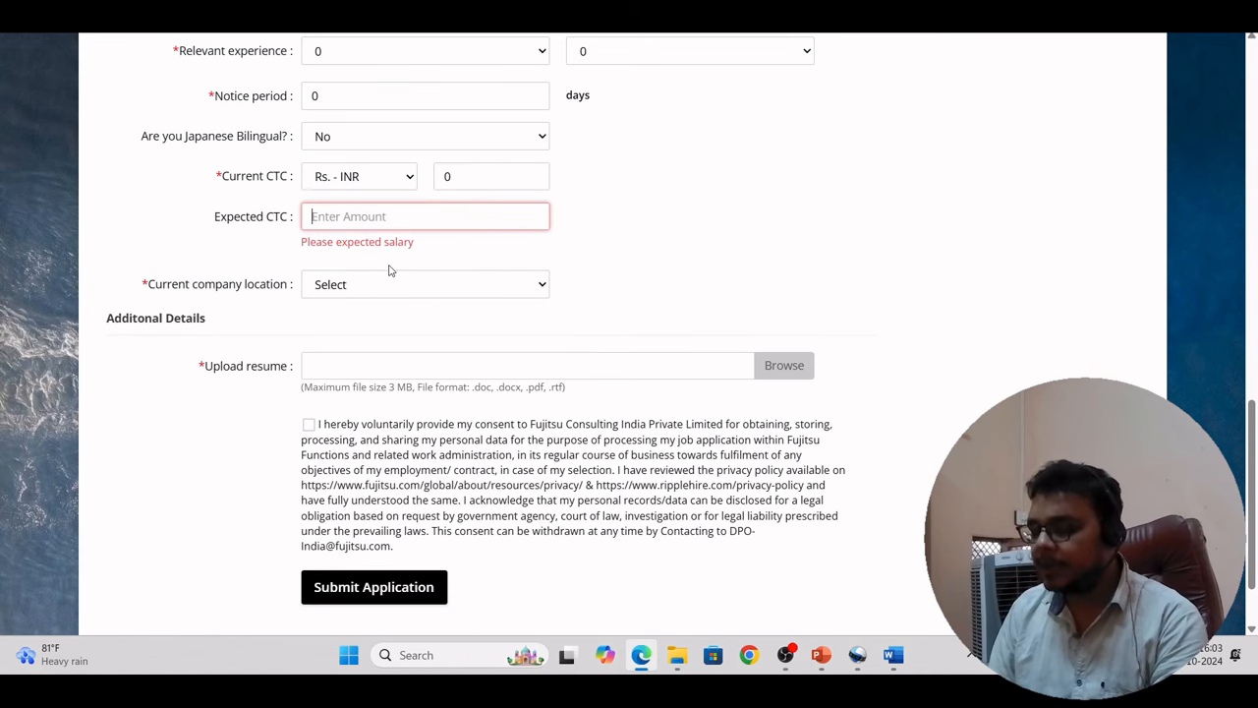
pyautogui.write('5')
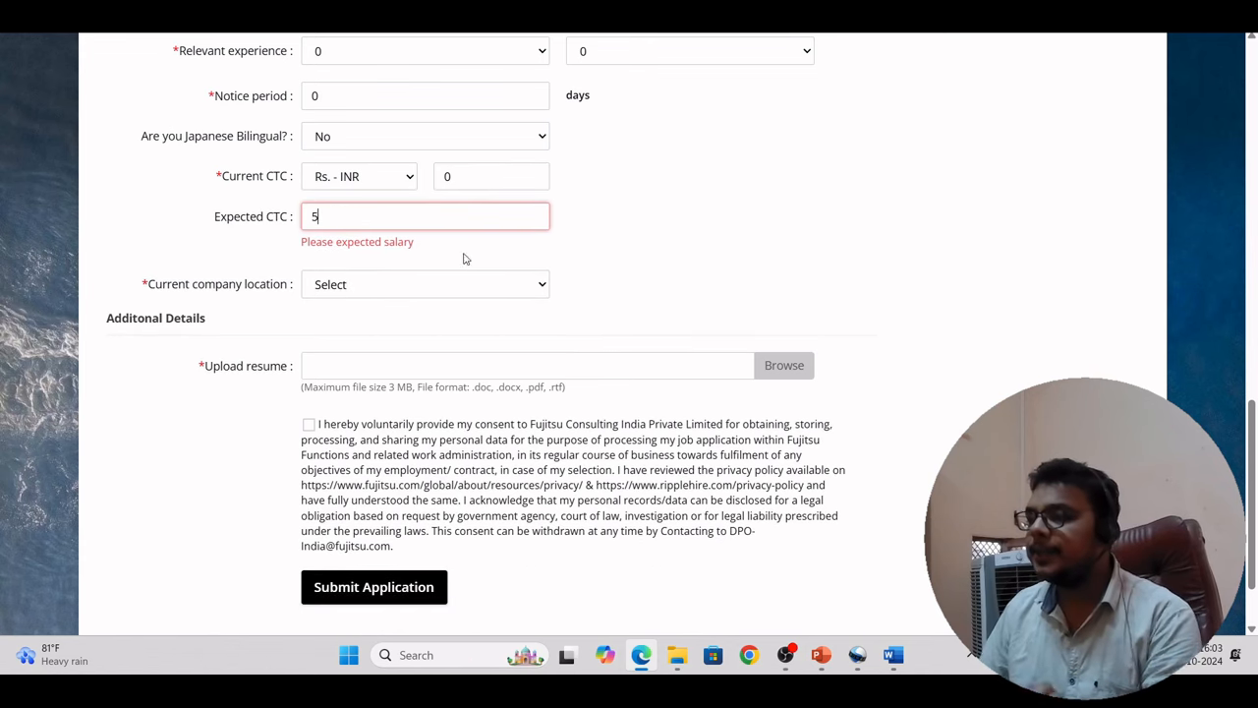
# Step: Scroll through the city list and choose Delhi as the current company location
pyautogui.click(424, 256)
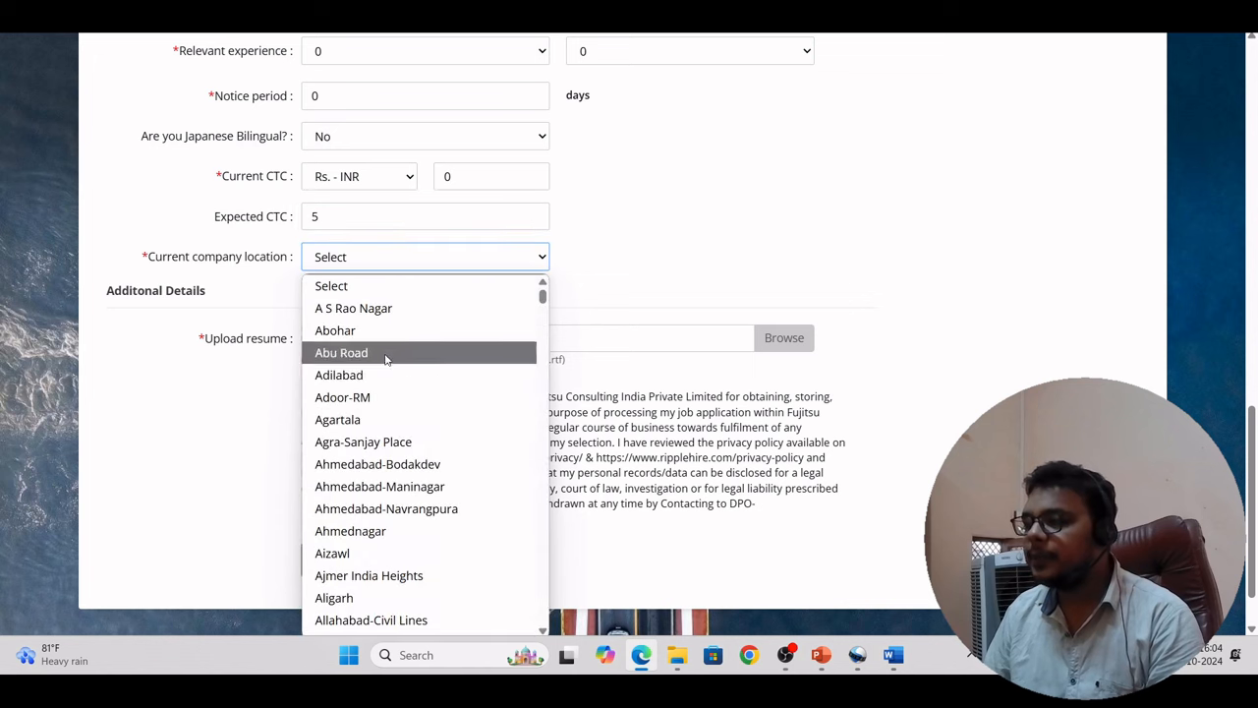
pyautogui.scroll(-3)
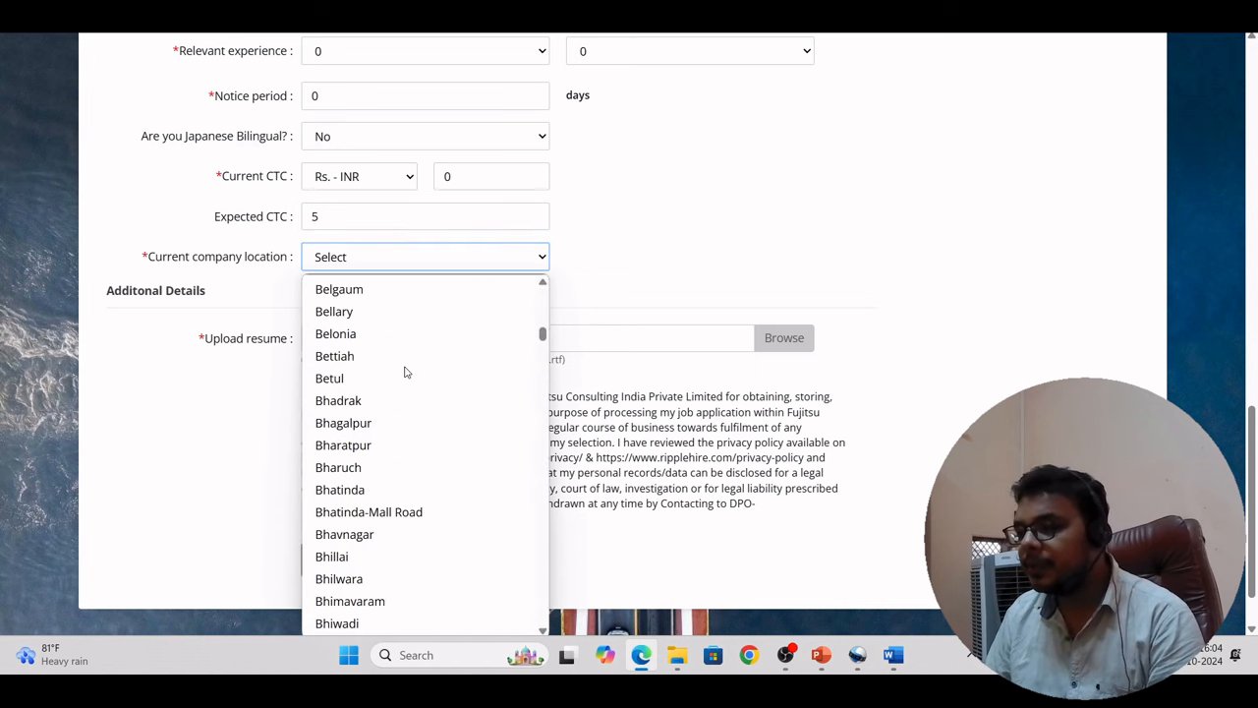
pyautogui.scroll(3)
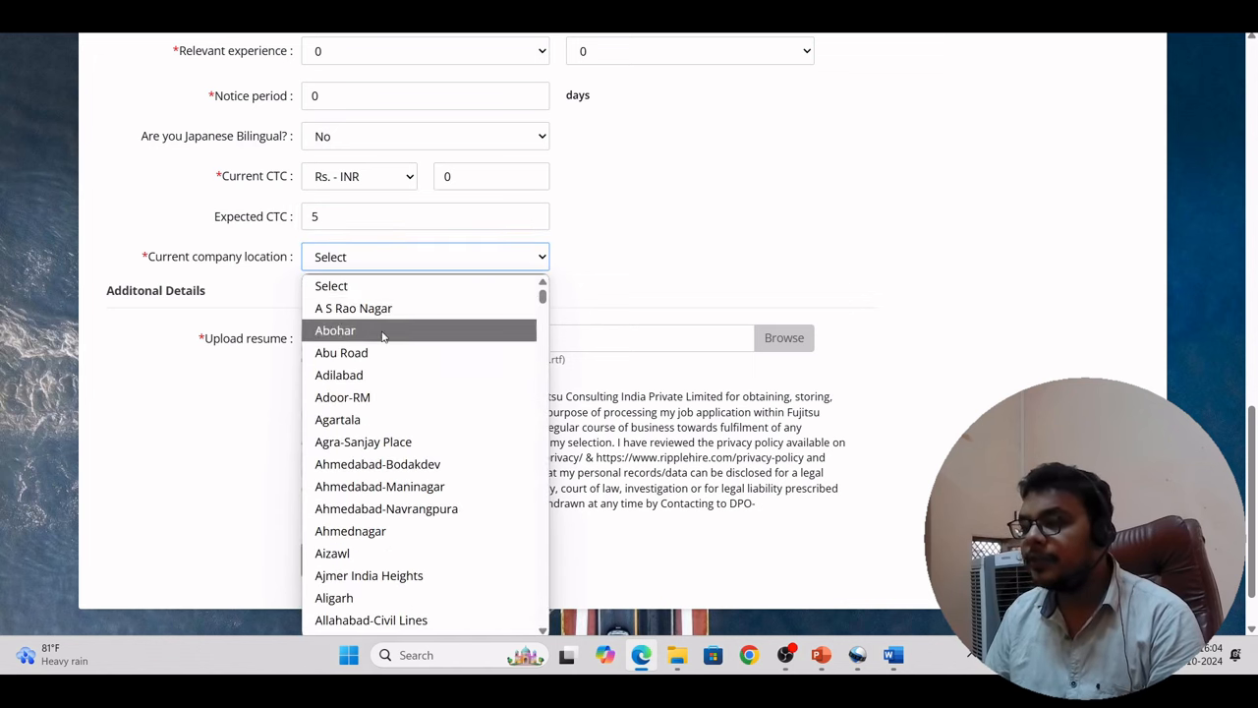
pyautogui.scroll(-3)
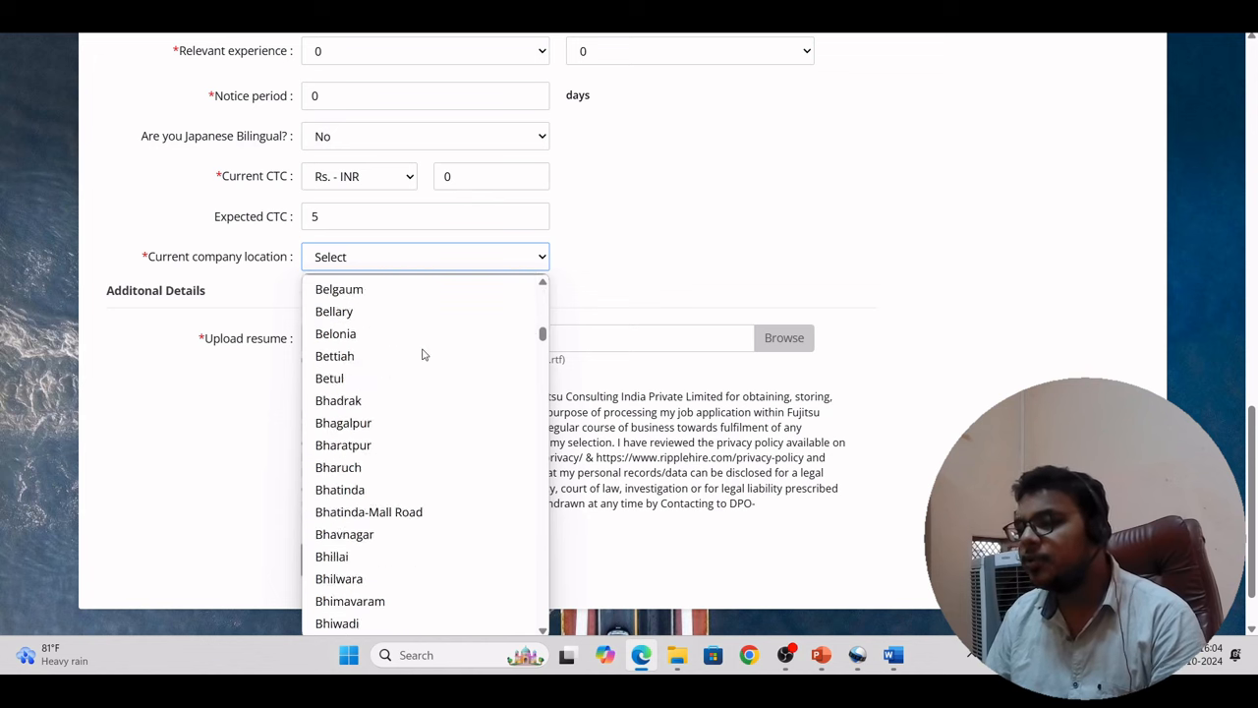
pyautogui.scroll(-3)
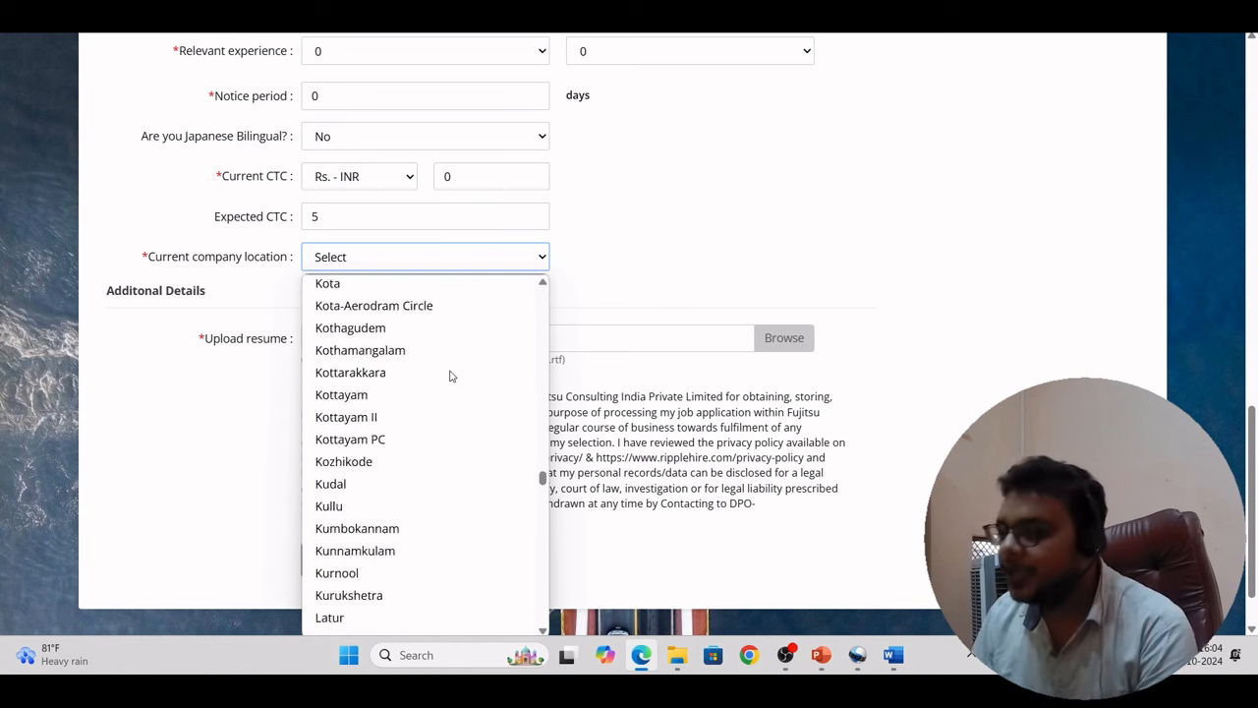
pyautogui.scroll(-3)
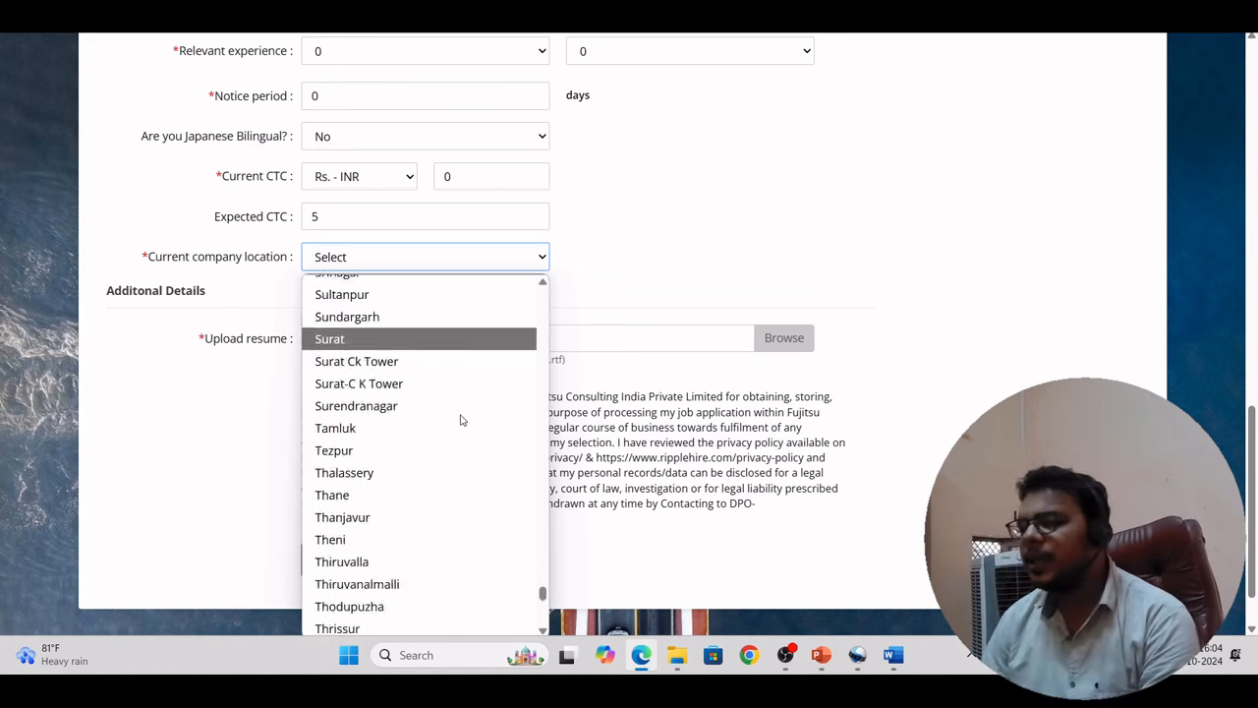
pyautogui.scroll(3)
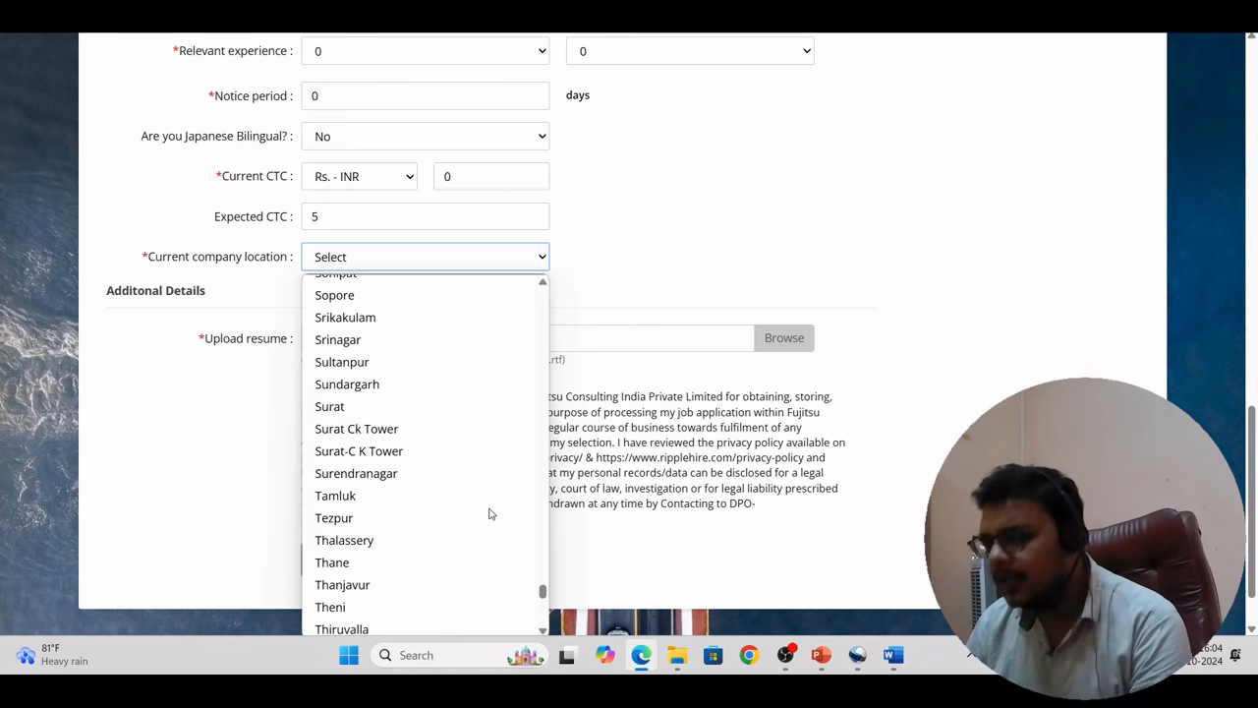
pyautogui.scroll(3)
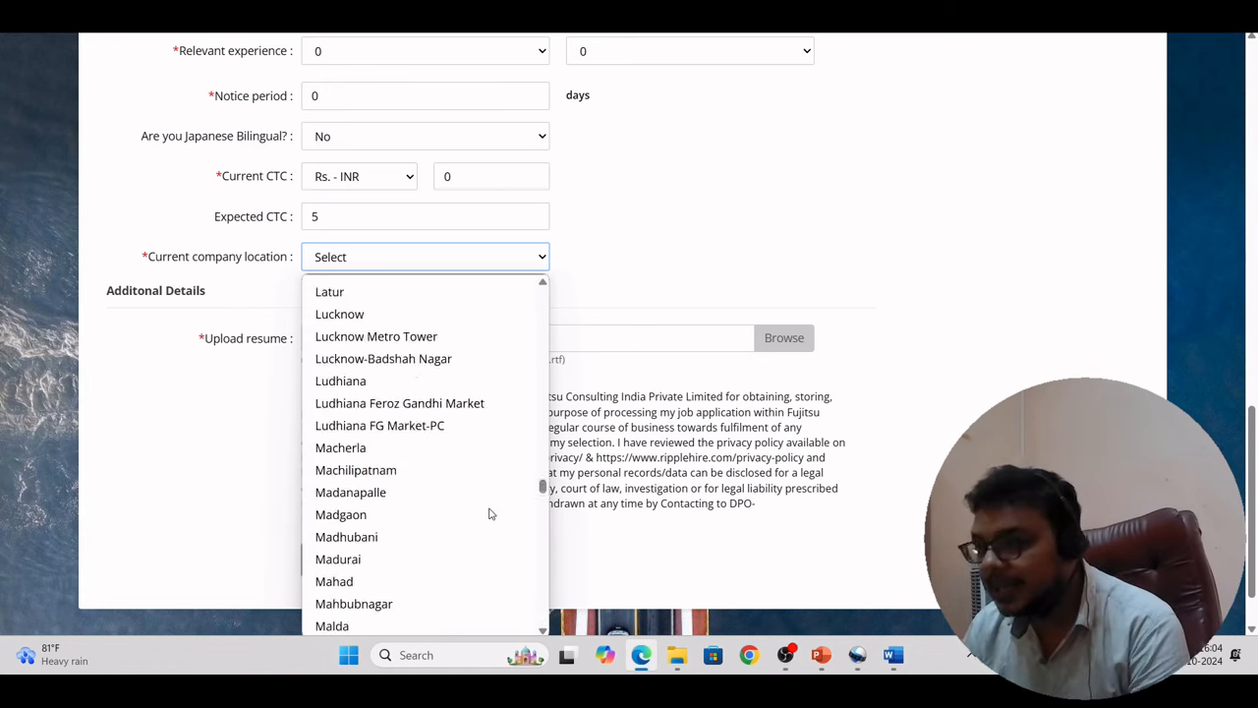
pyautogui.scroll(3)
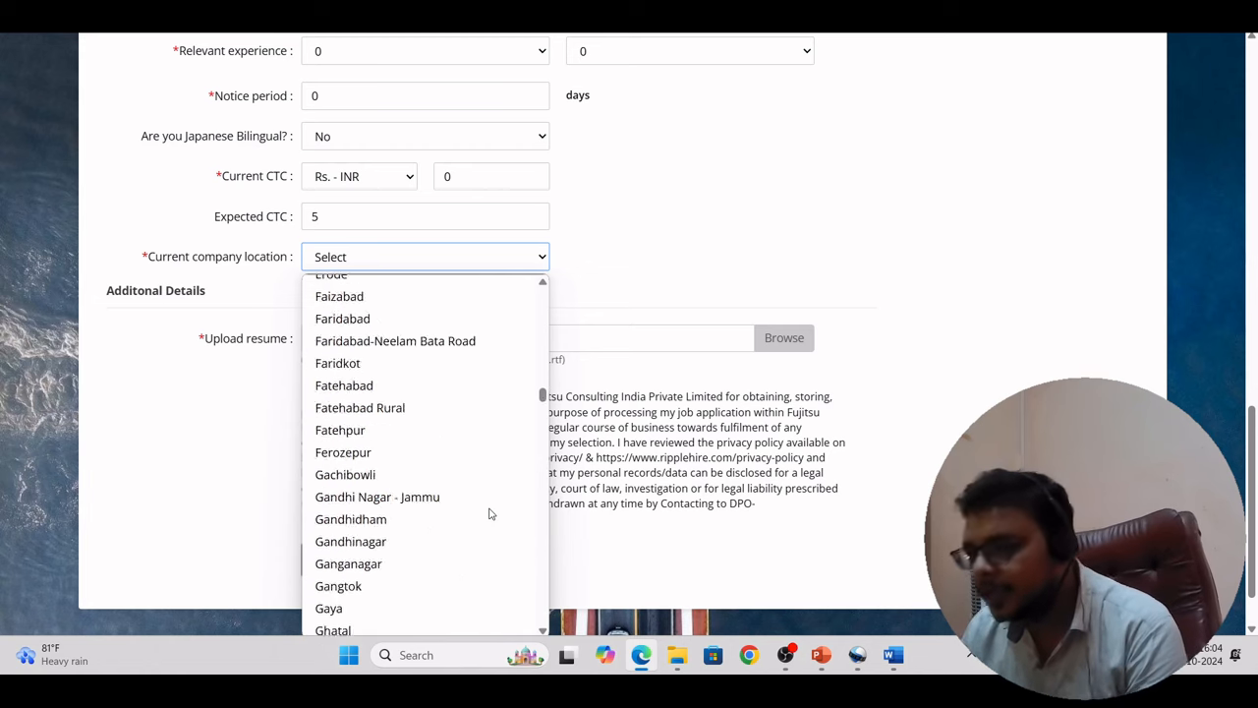
pyautogui.scroll(3)
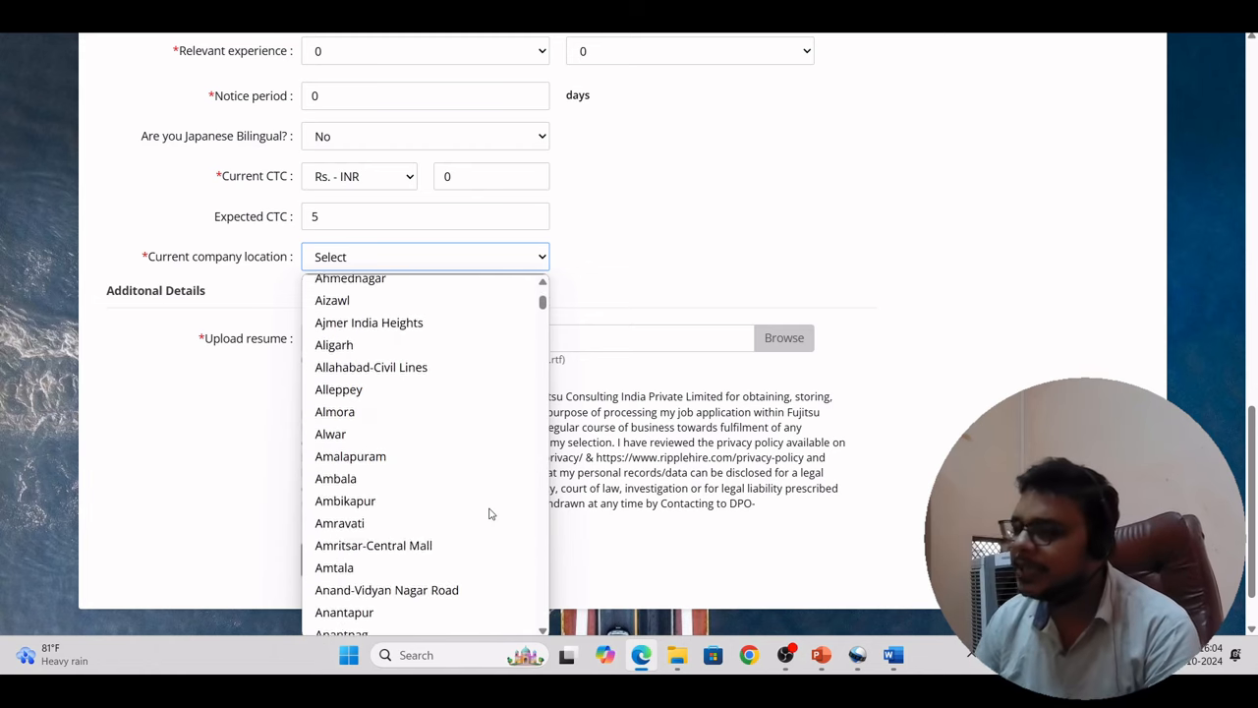
pyautogui.scroll(3)
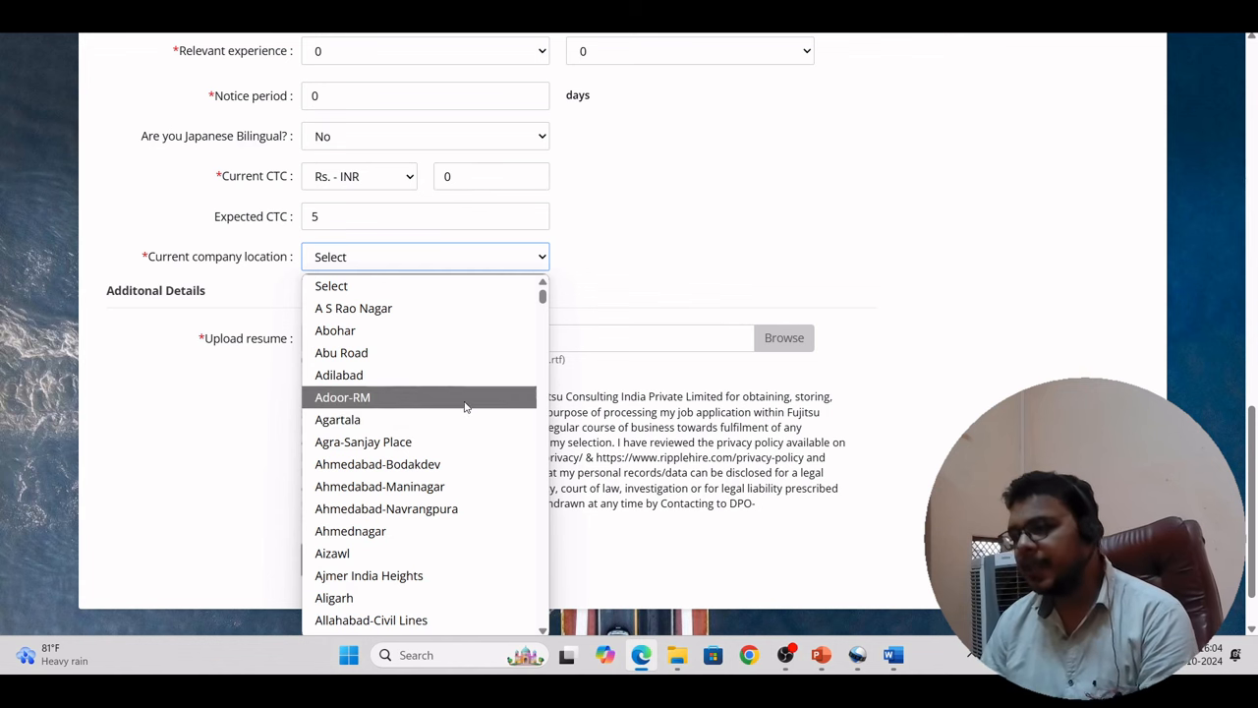
pyautogui.moveTo(453, 378)
pyautogui.write('Ghatal')
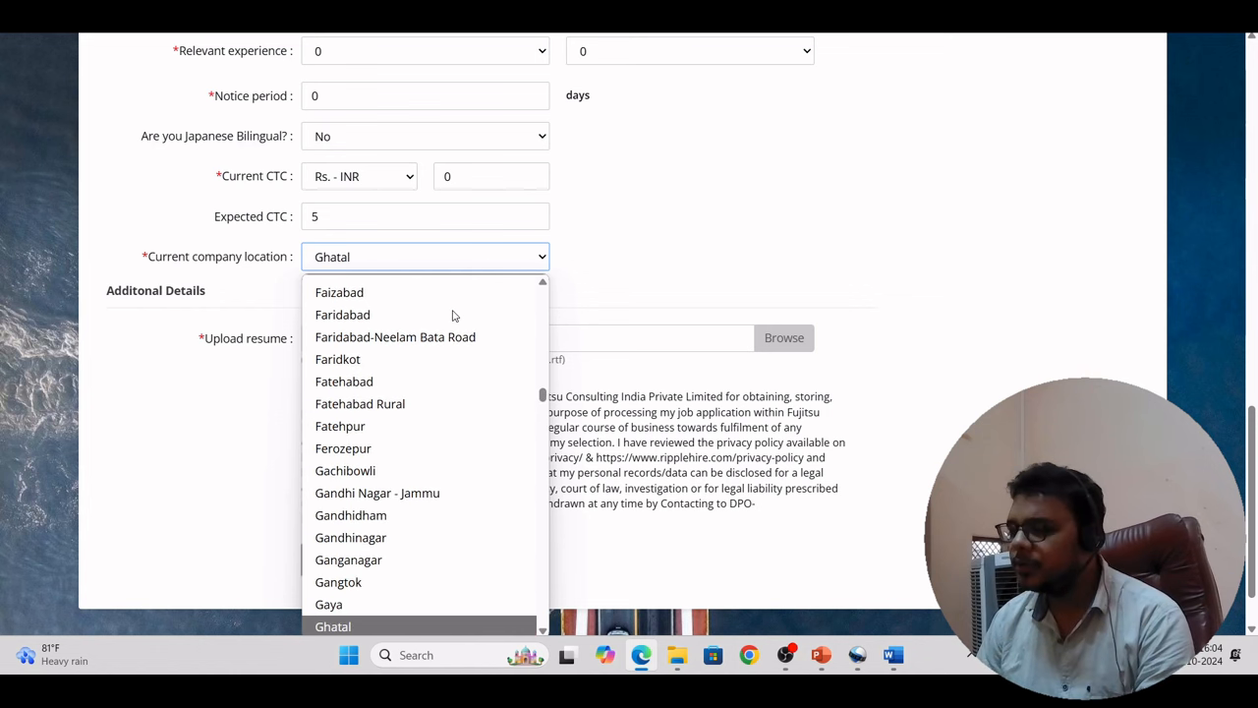
pyautogui.click(377, 626)
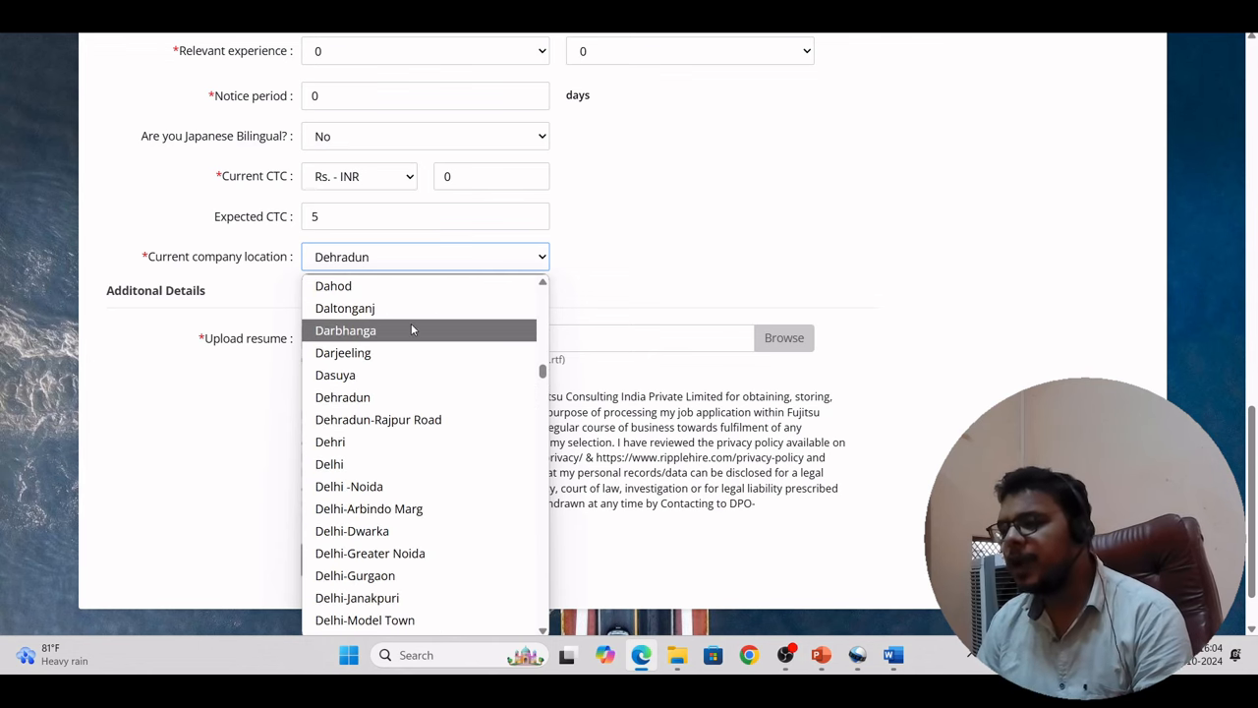
pyautogui.click(330, 464)
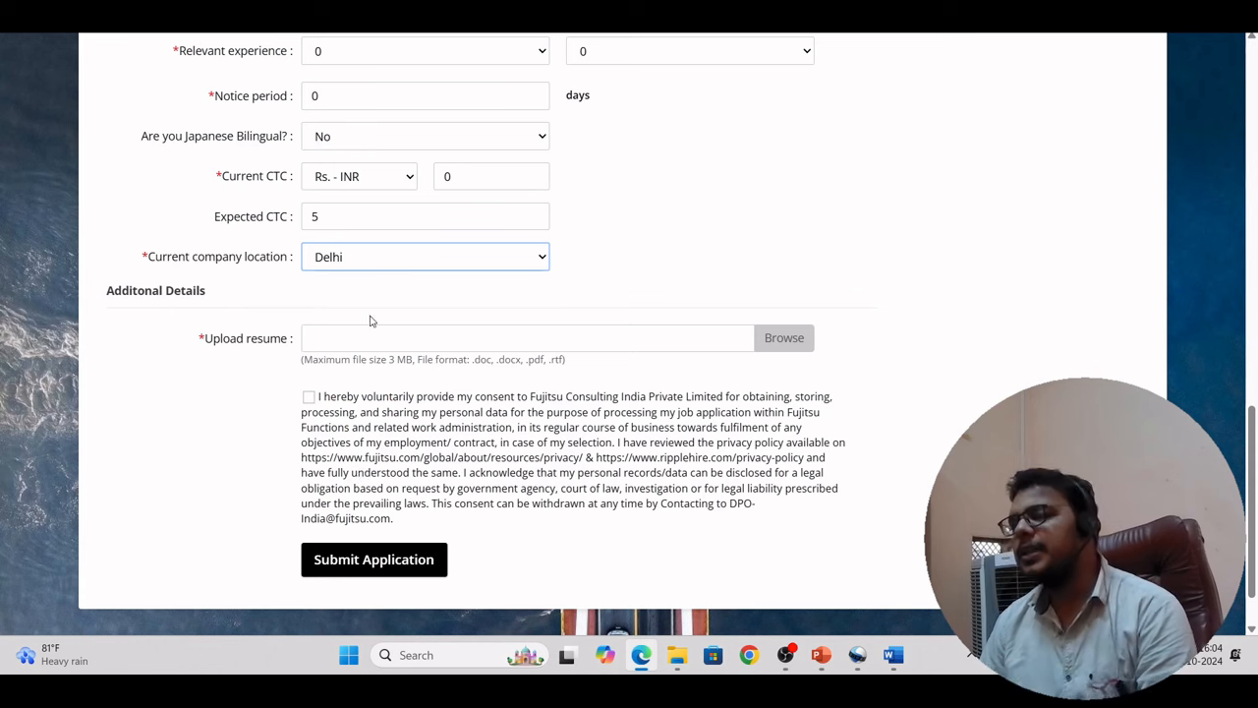
# Step: Attach the Deedy_CV (1).pdf resume and tick the personal data consent checkbox
pyautogui.click(782, 338)
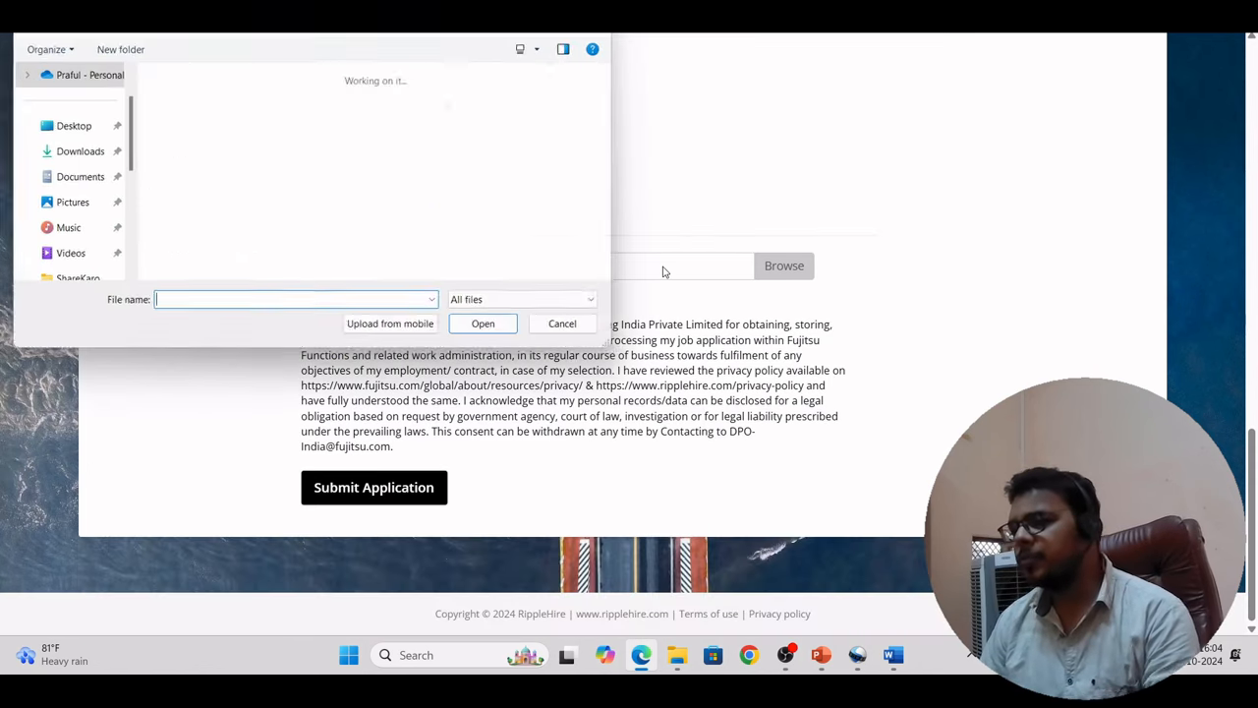
pyautogui.write('d')
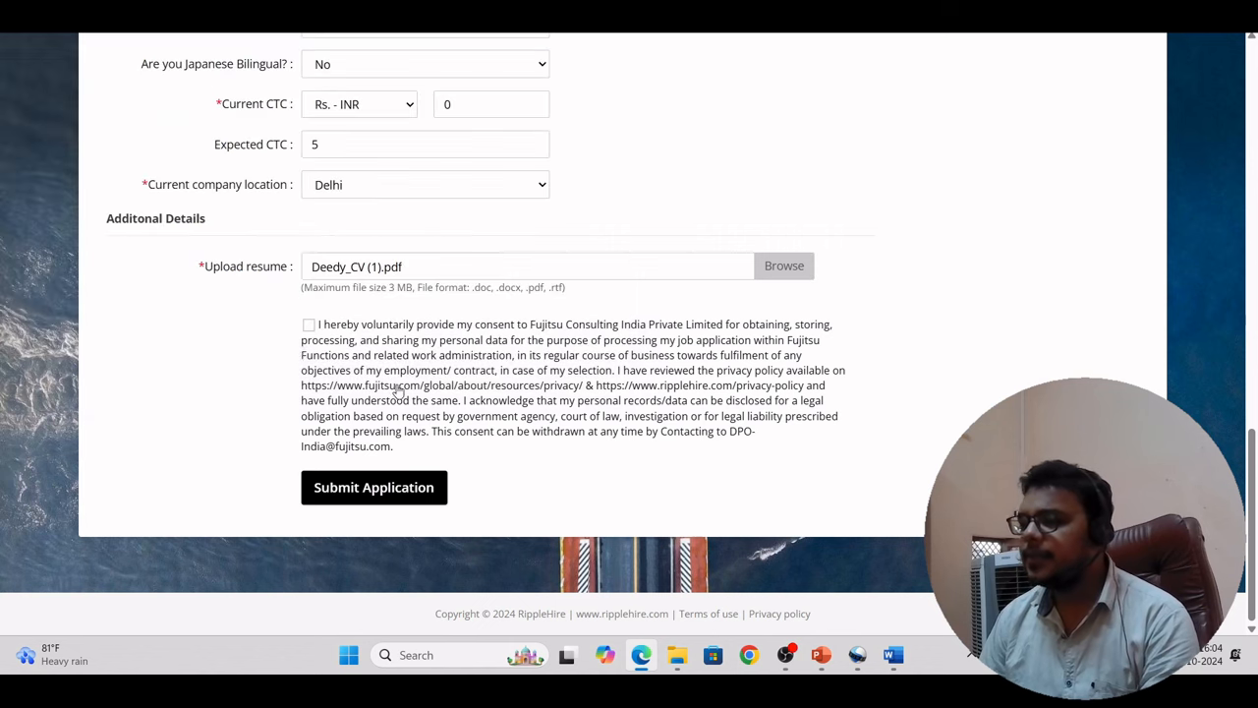
pyautogui.click(309, 324)
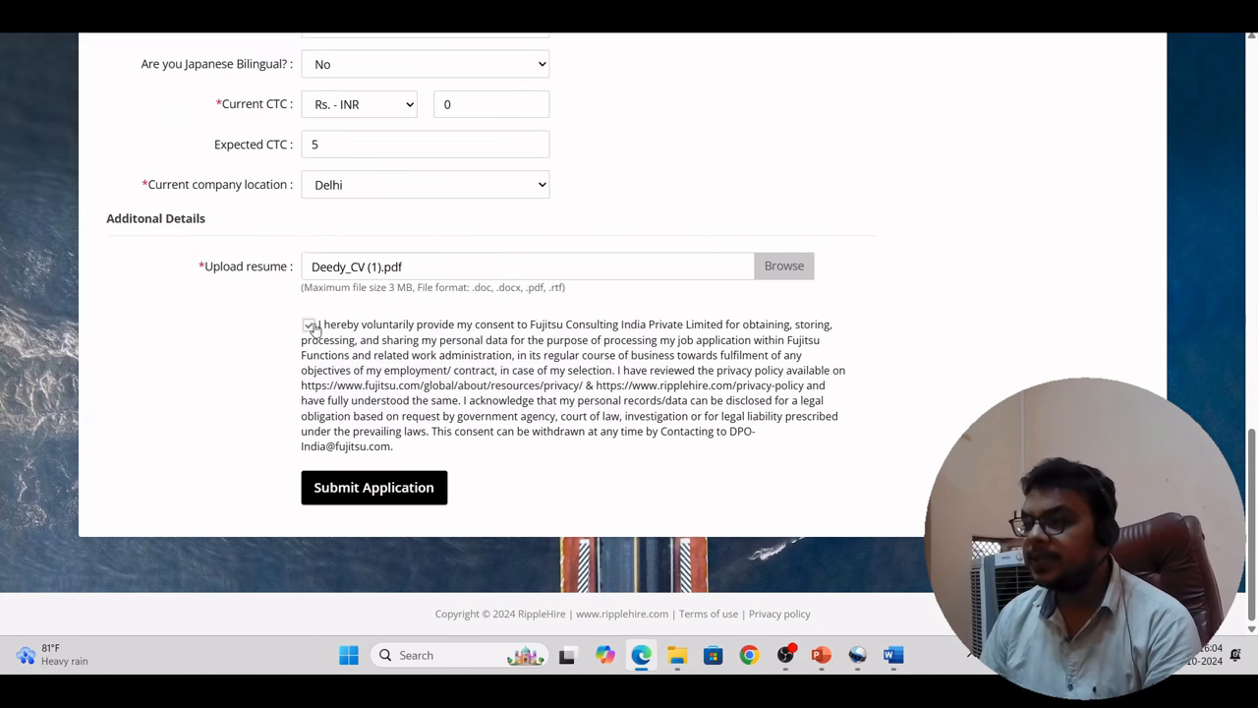
pyautogui.scroll(3)
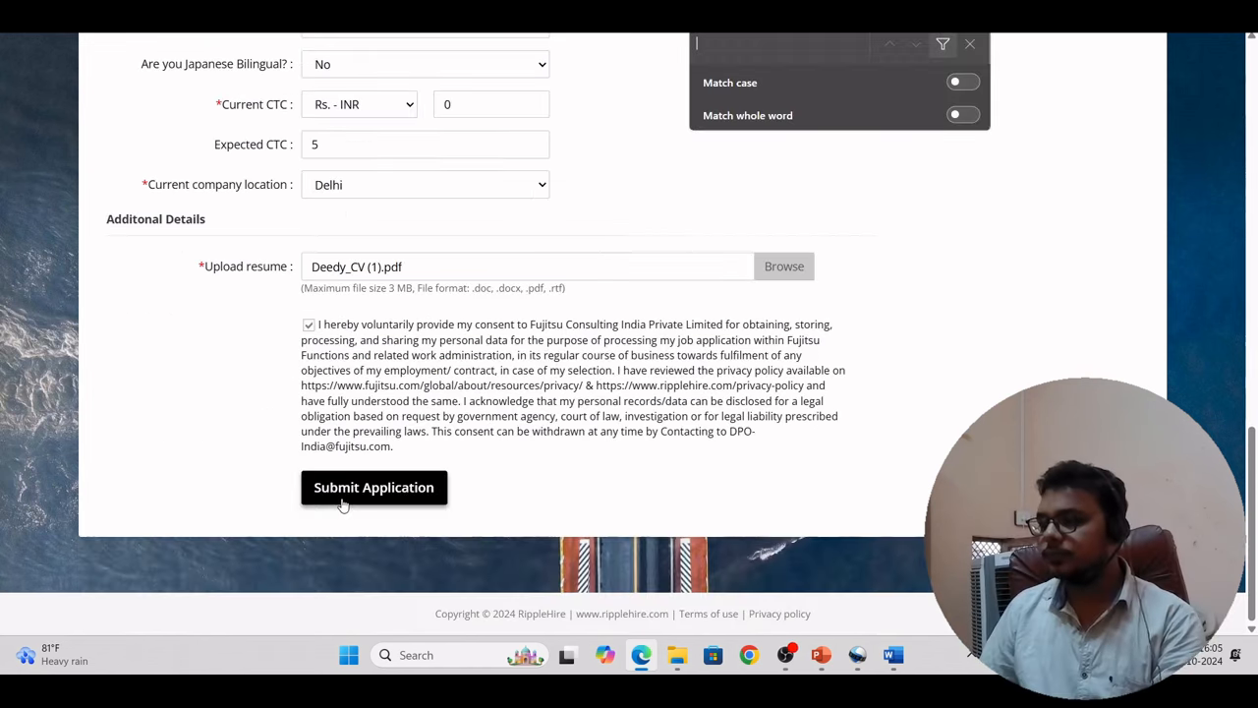
# Step: Submit the application and highlight the recruitment-team sentence on the success page
pyautogui.click(374, 488)
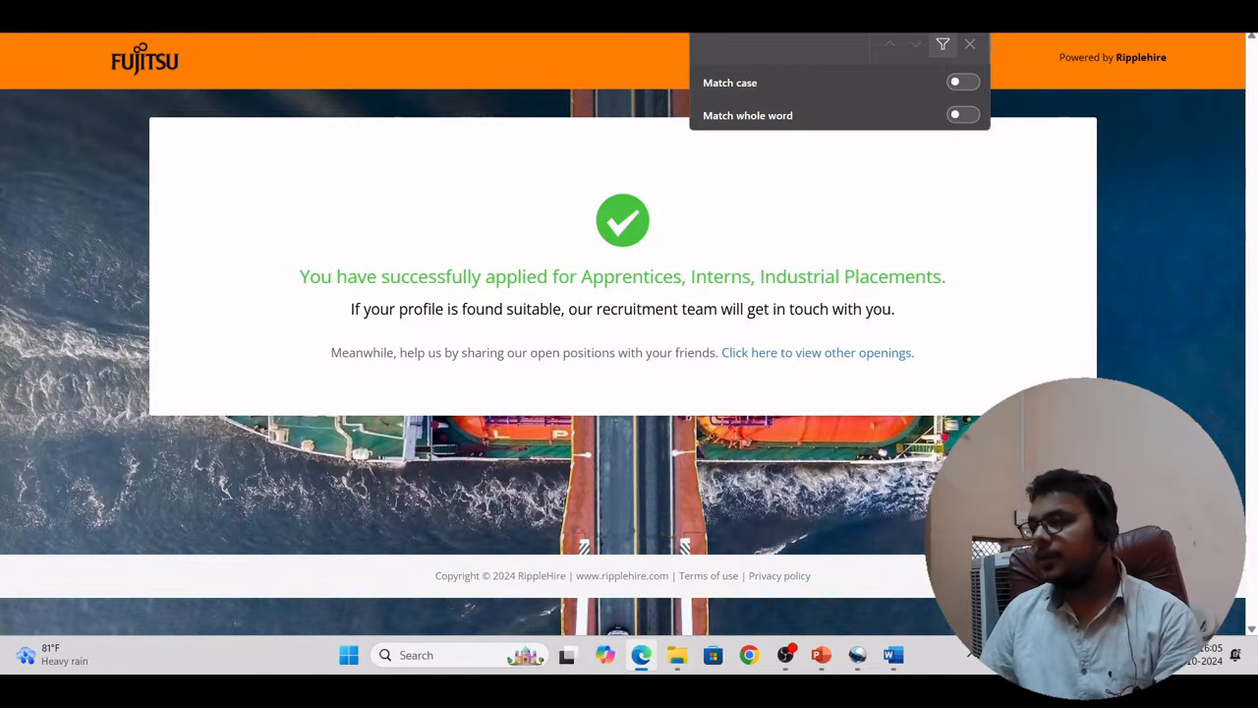
pyautogui.click(969, 43)
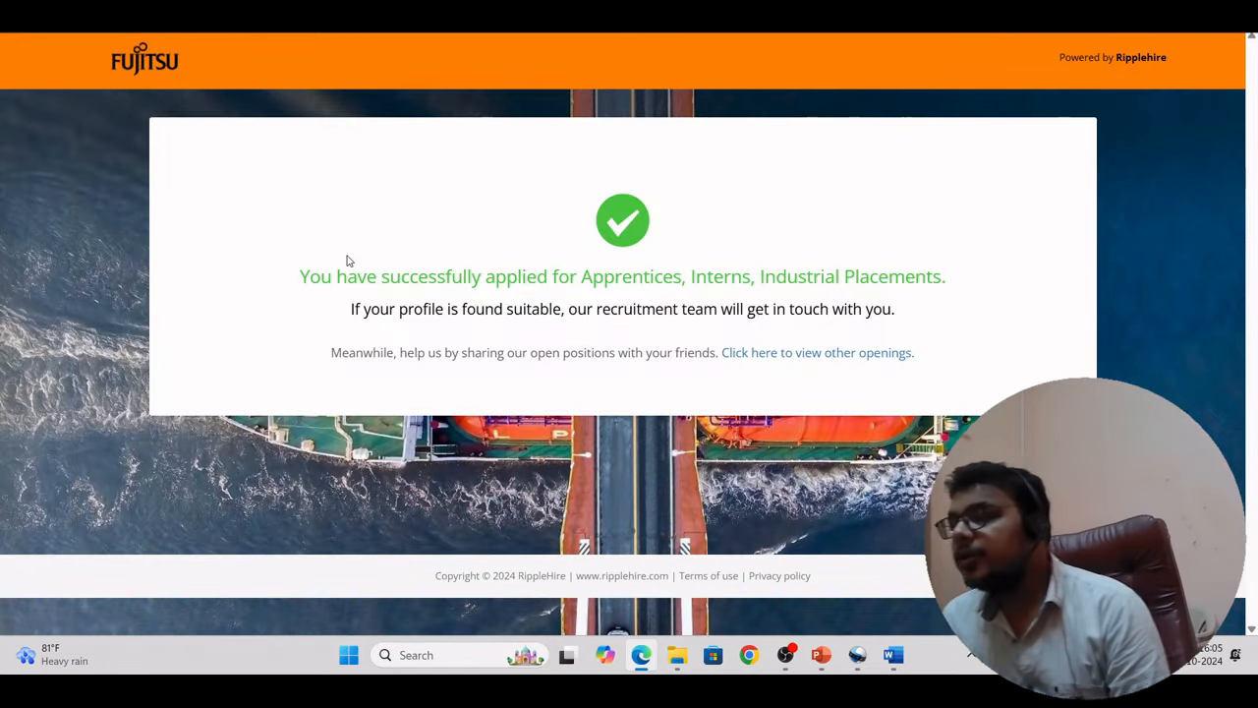
pyautogui.moveTo(936, 314)
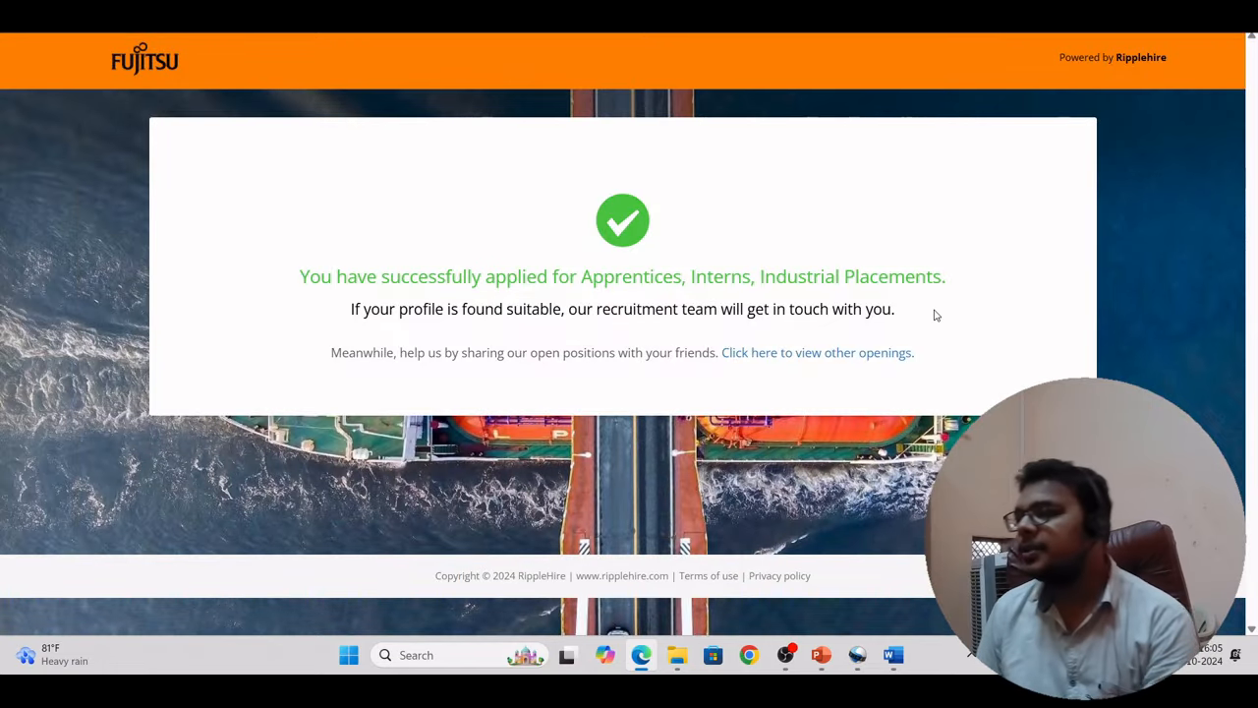
pyautogui.moveTo(350, 309); pyautogui.dragTo(625, 308)
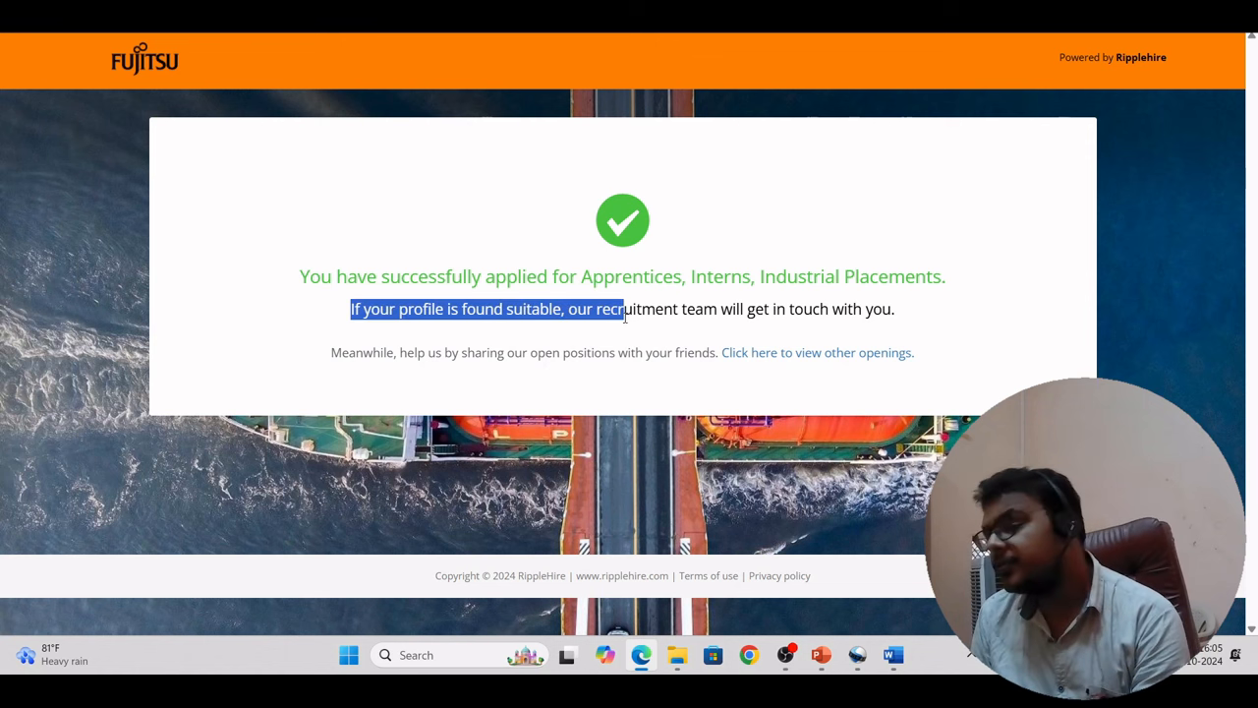